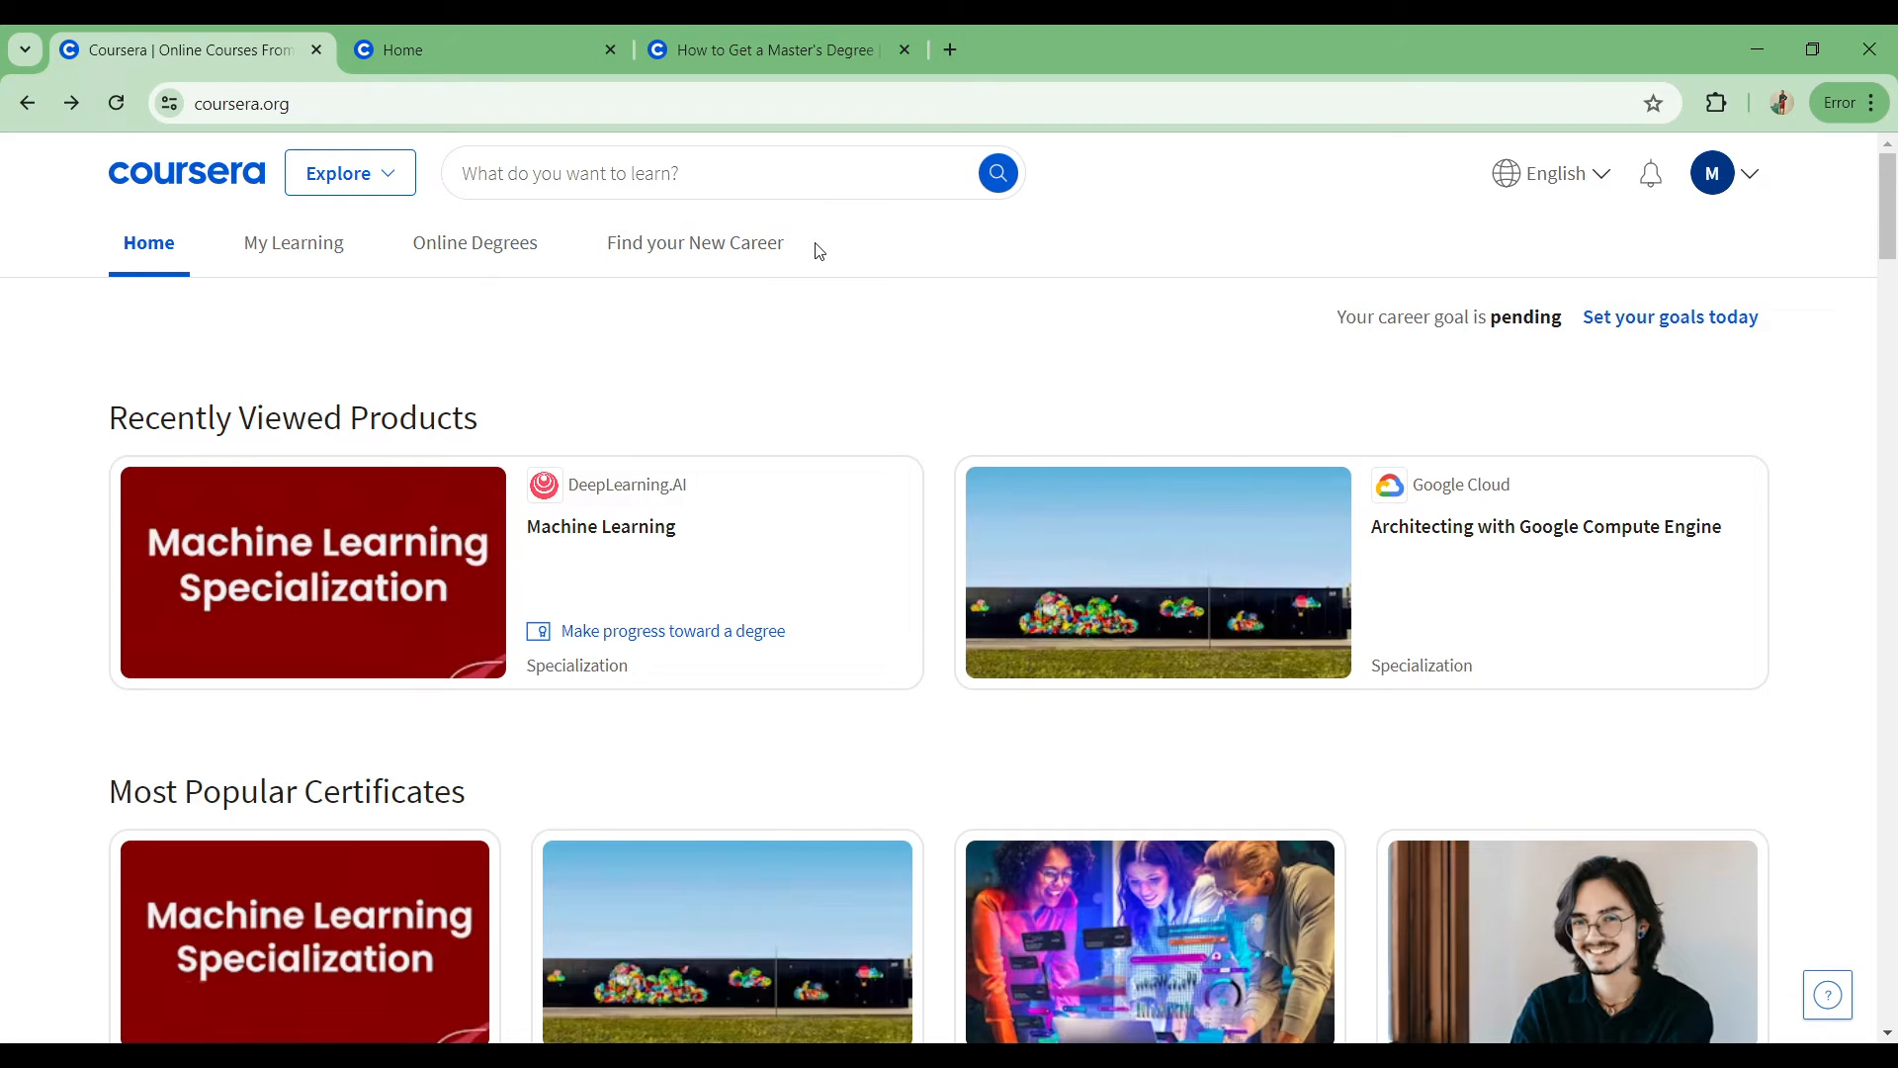
{"action": "mouse_move", "coordinate": [1206, 305]}
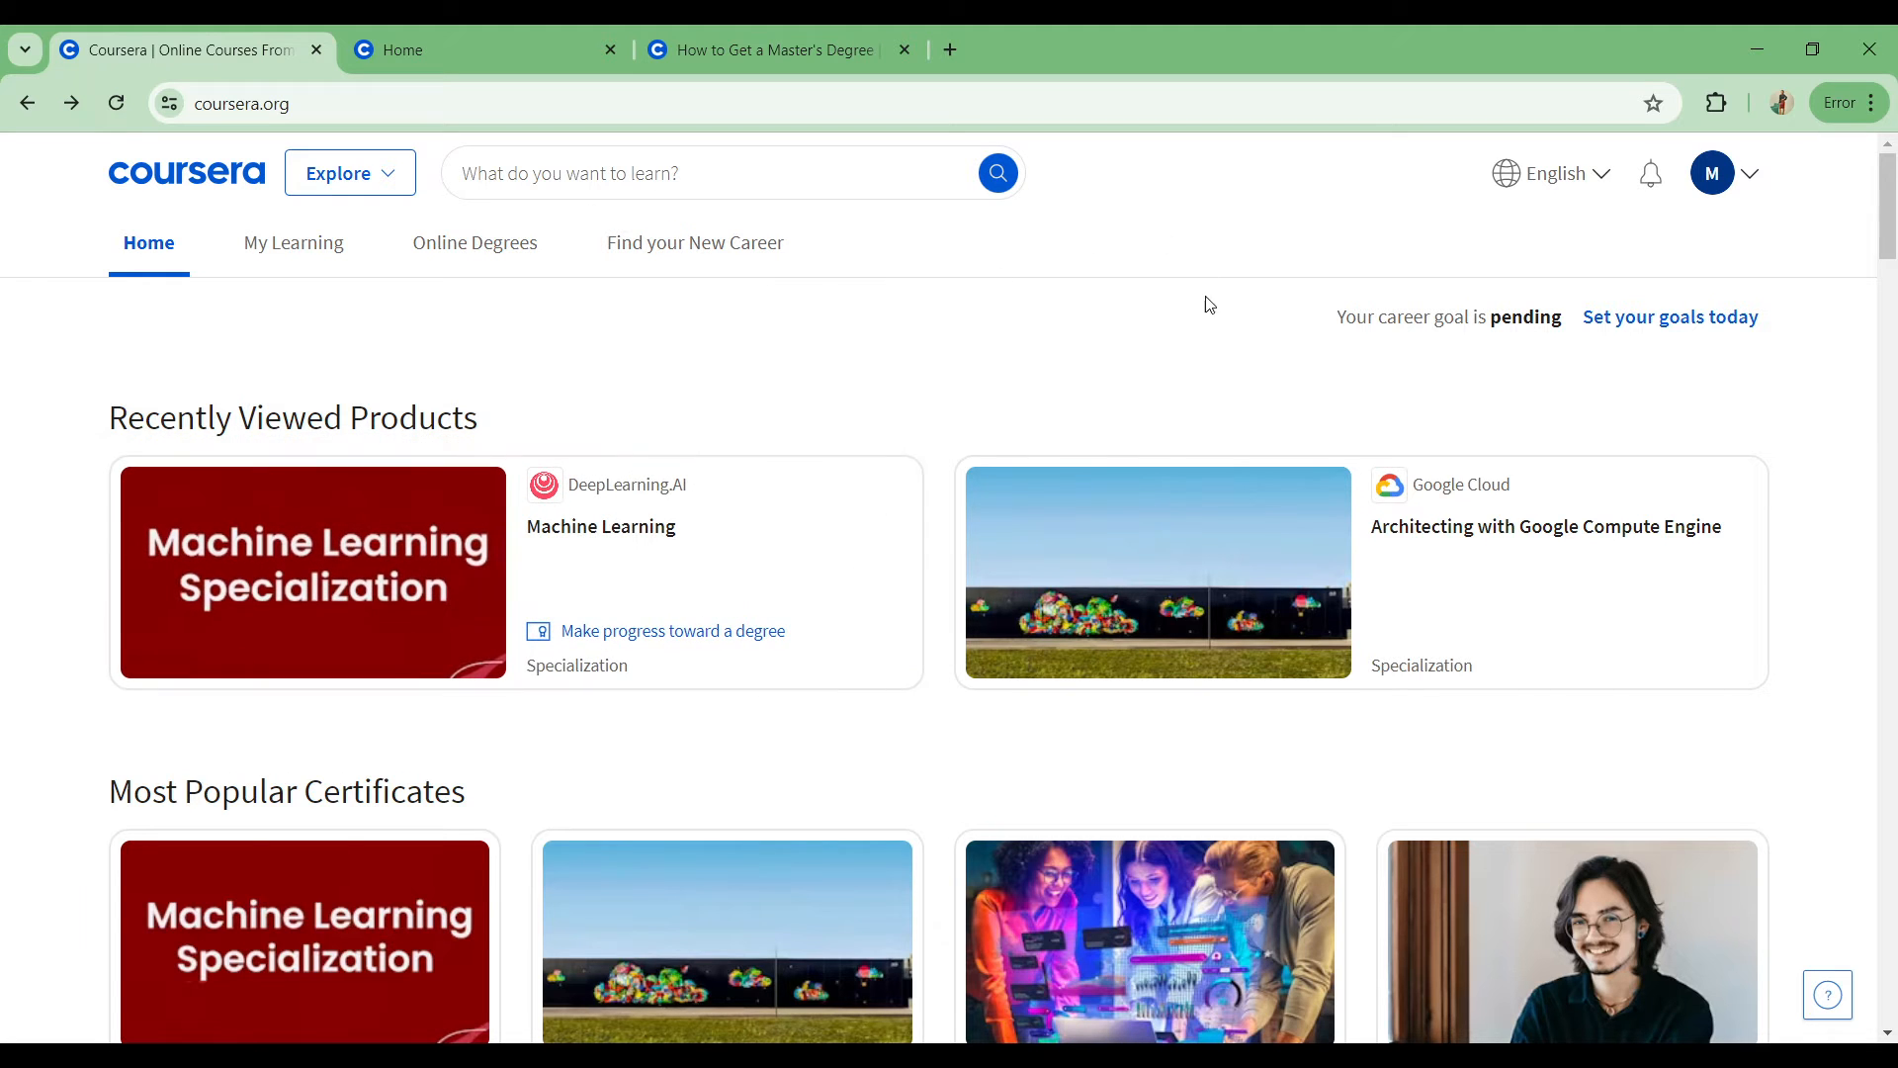
{"action": "mouse_move", "coordinate": [1087, 338]}
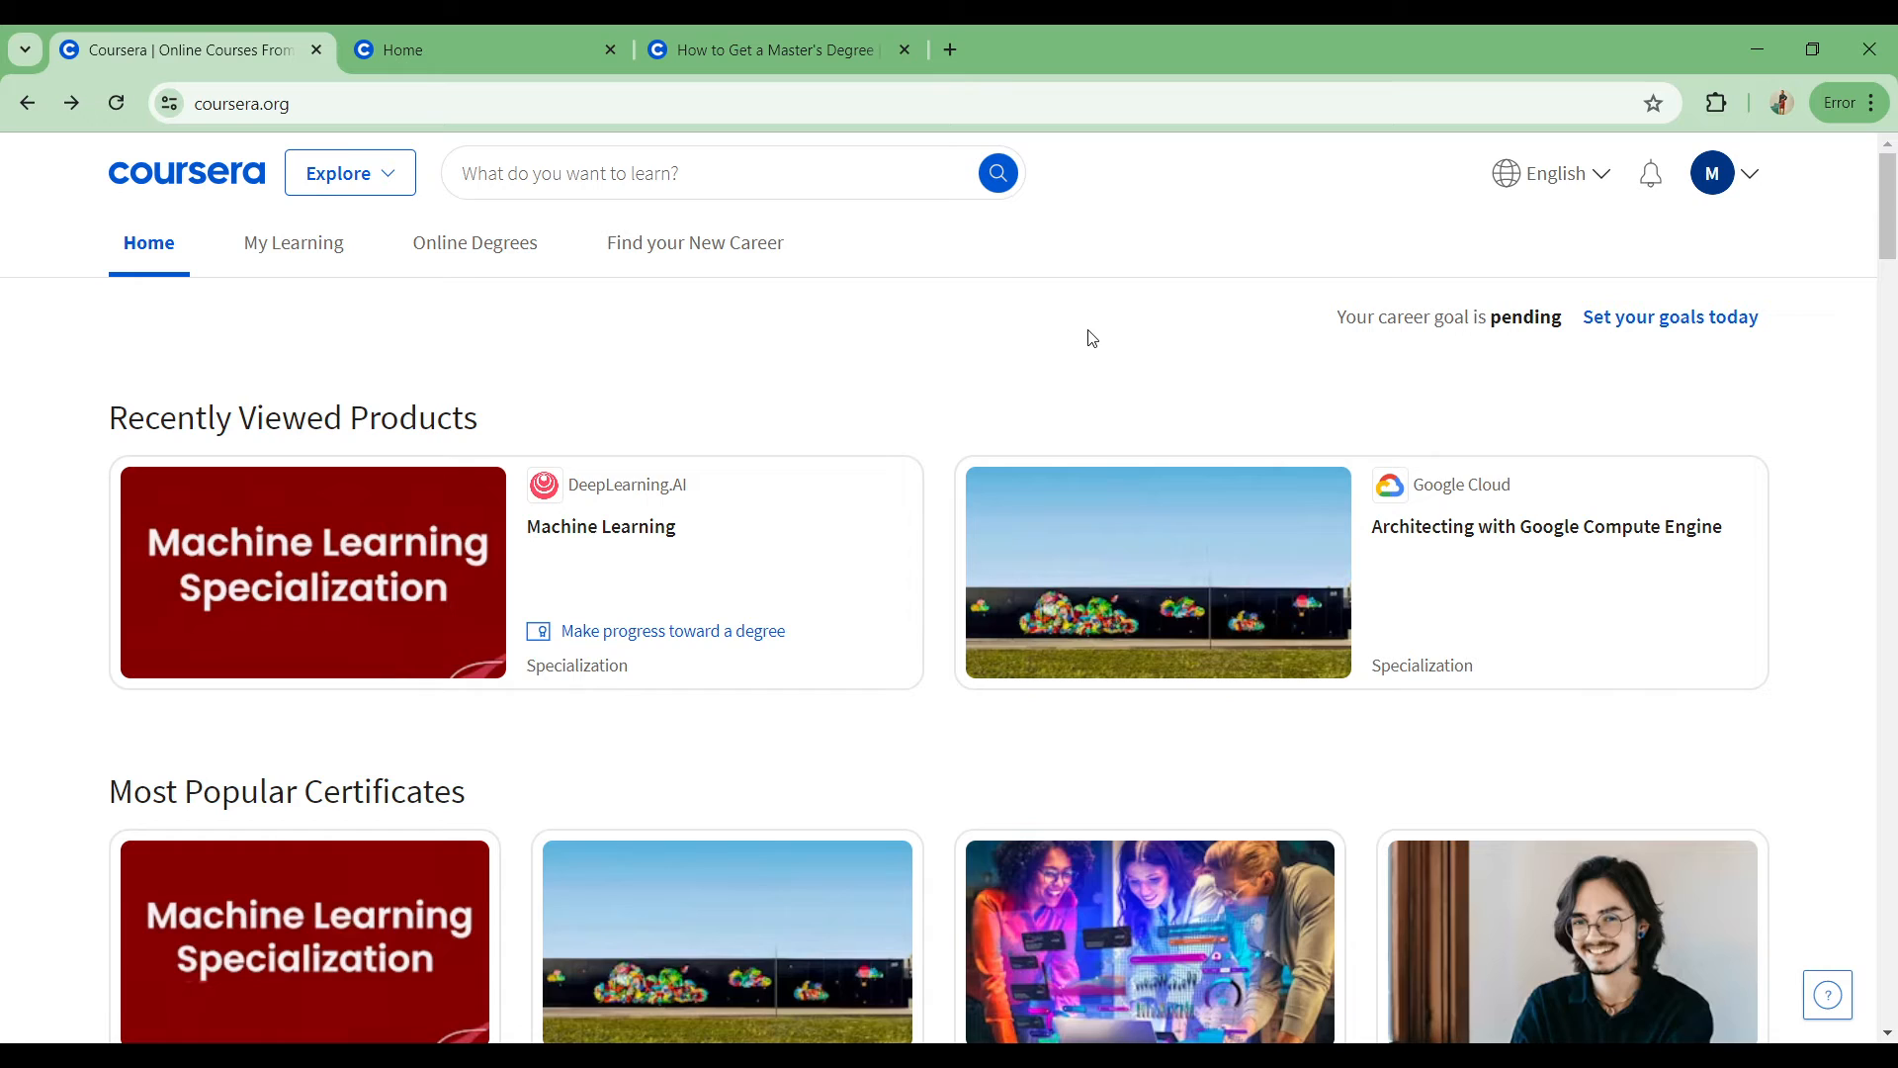
{"action": "mouse_move", "coordinate": [1093, 337]}
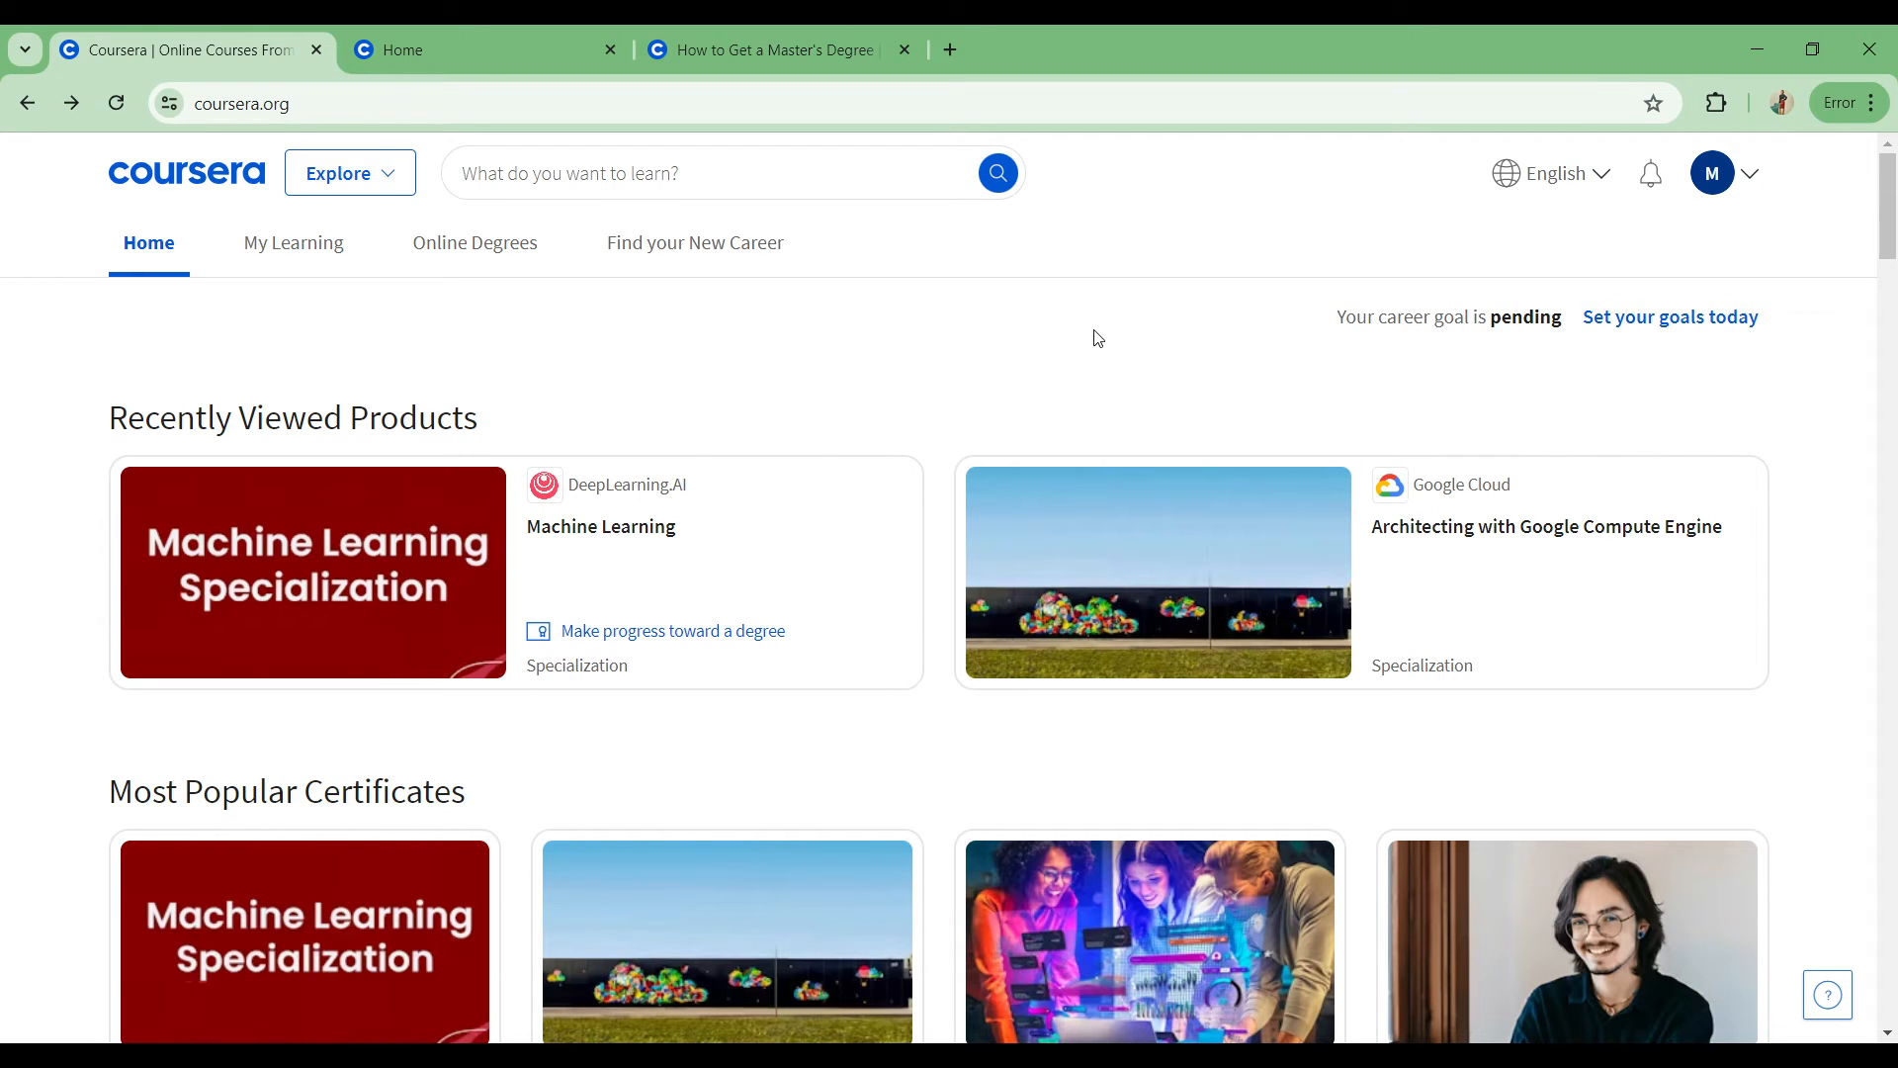
{"action": "mouse_move", "coordinate": [1553, 174]}
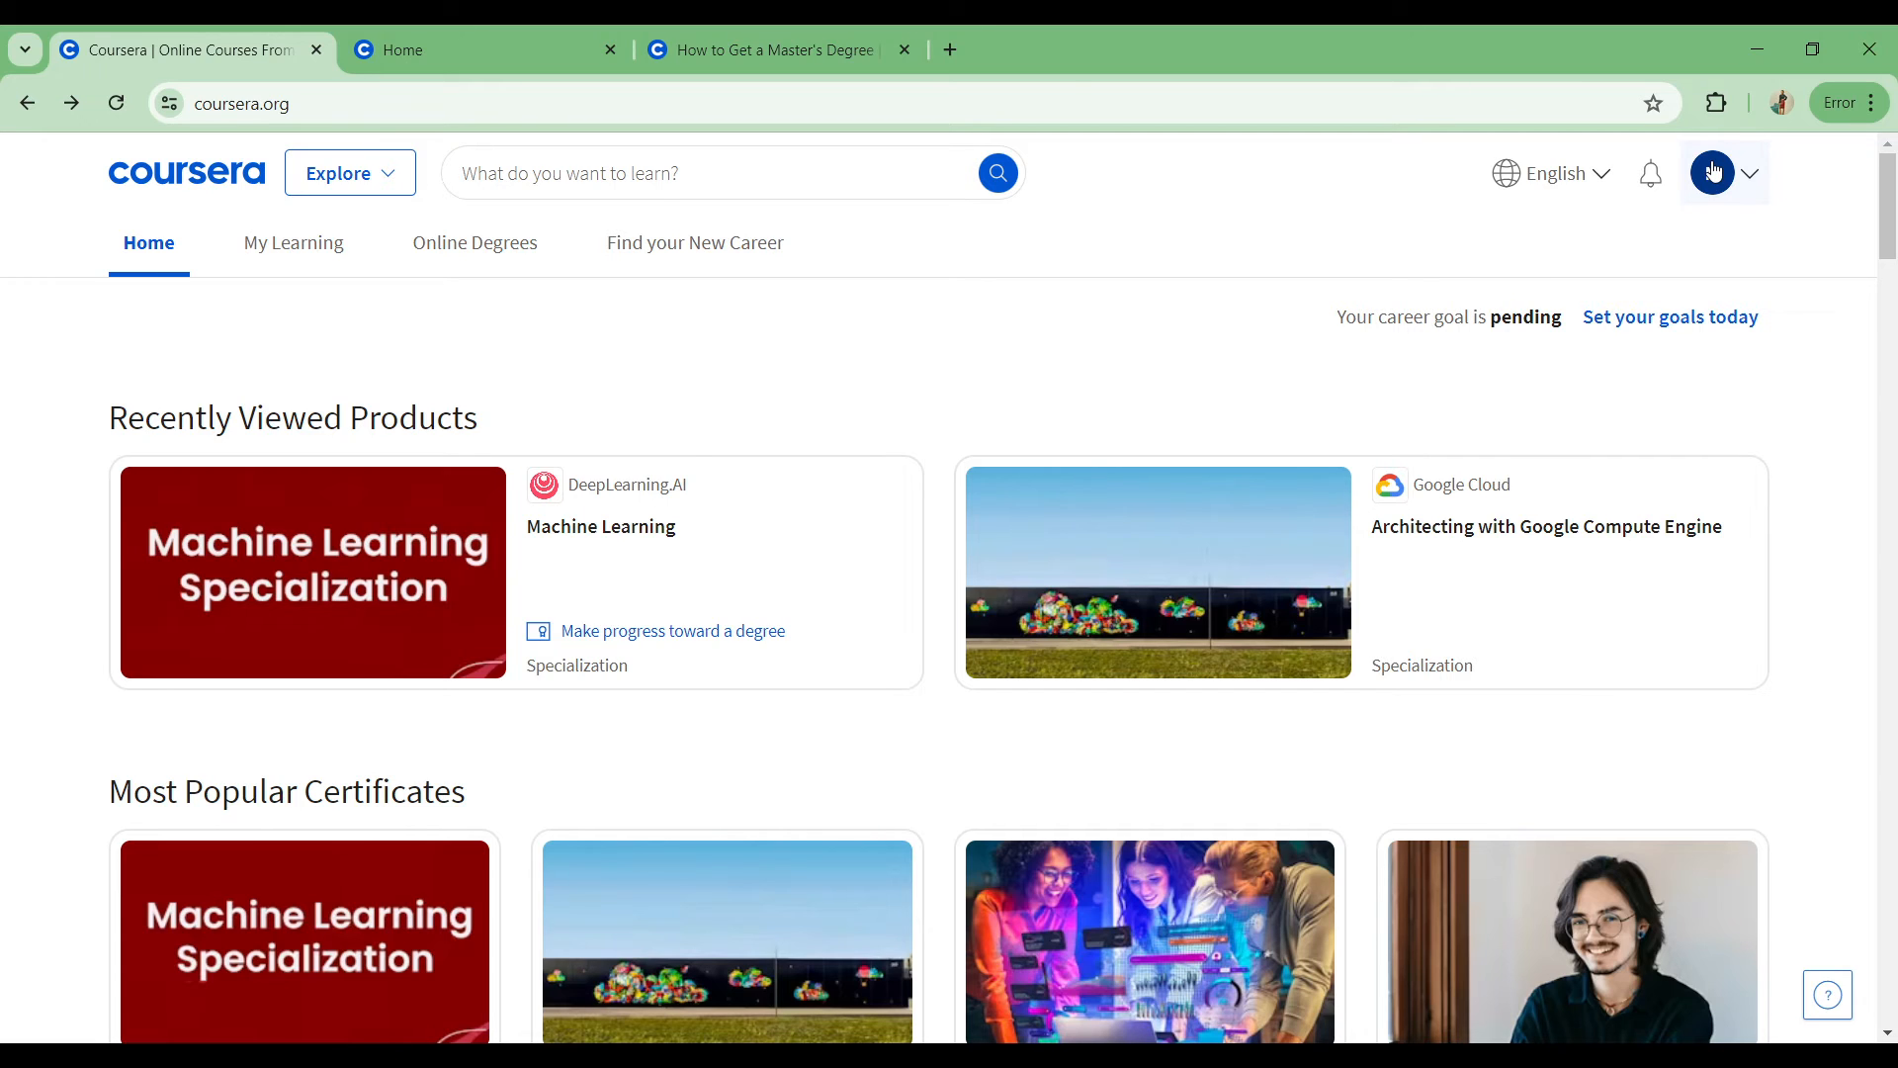
Step: Expand the account menu from the profile avatar in the top-right corner
{"action": "left_click", "coordinate": [1712, 172]}
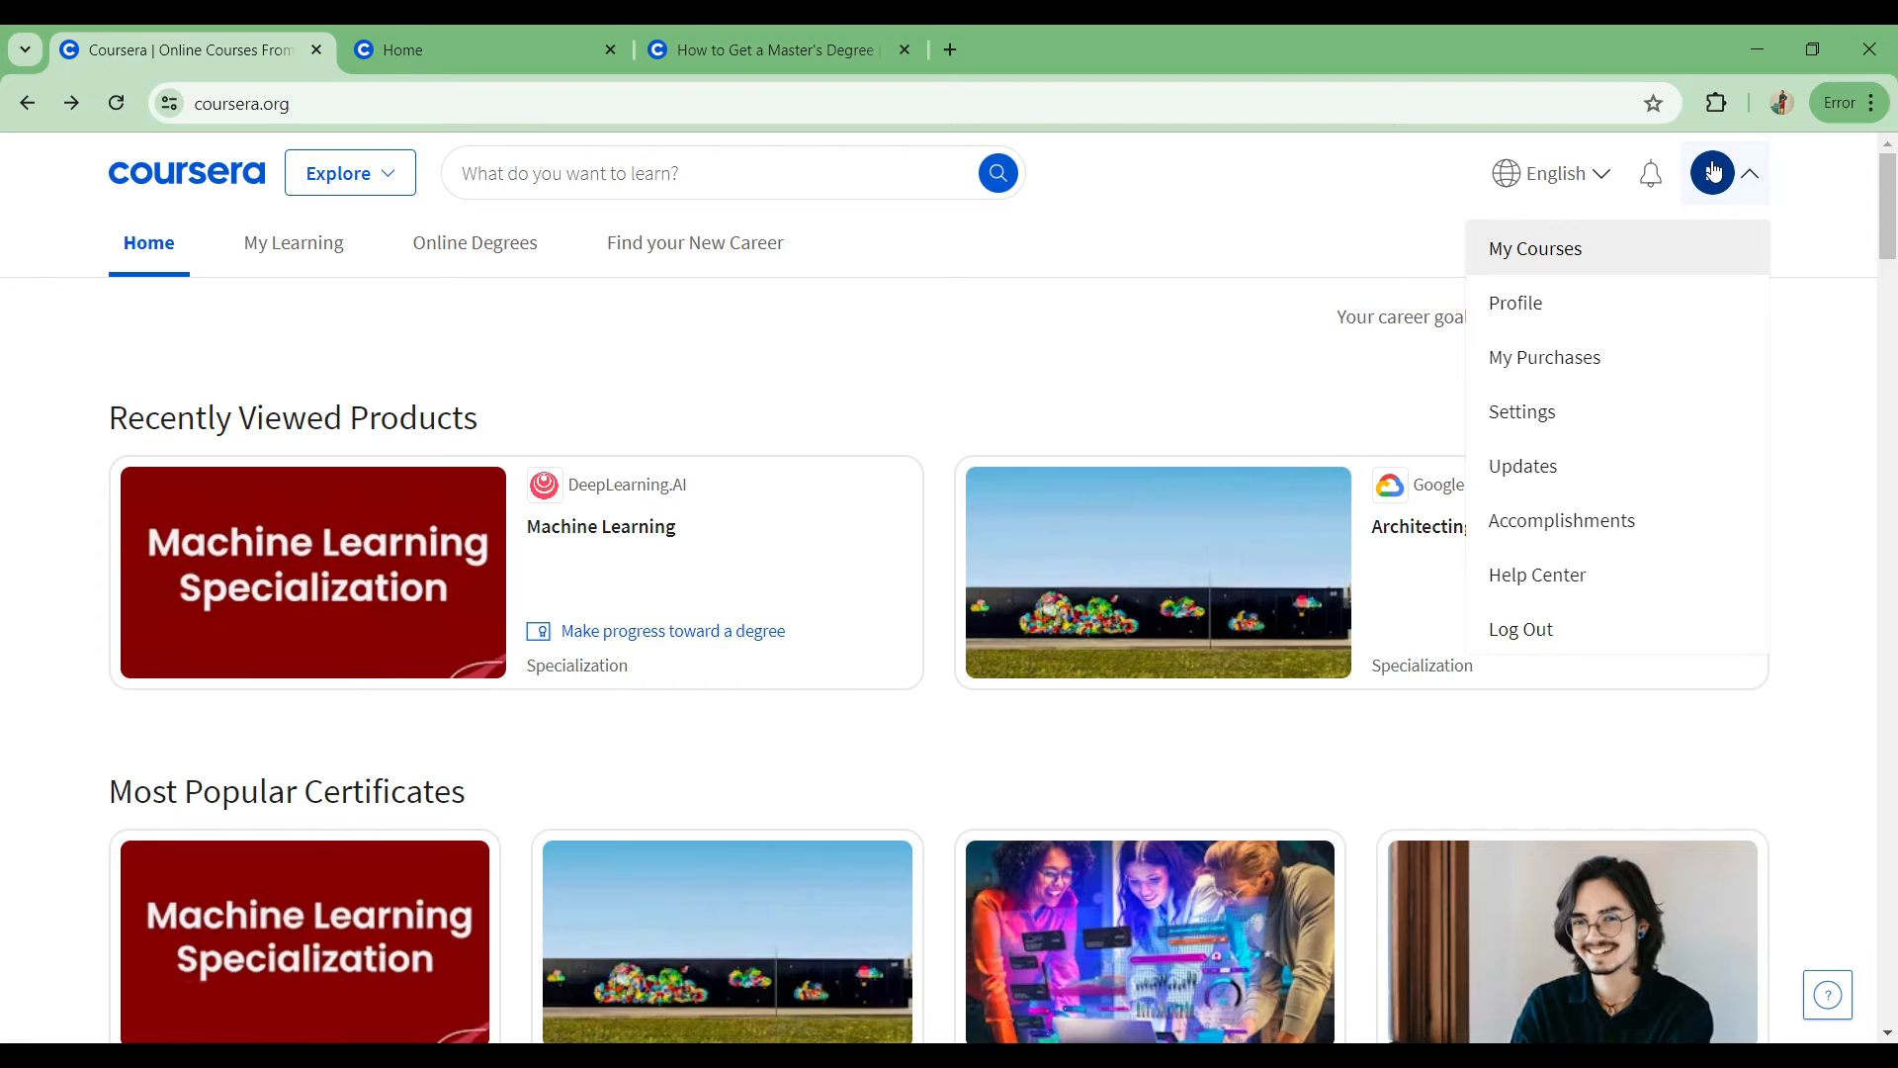
{"action": "mouse_move", "coordinate": [1572, 291]}
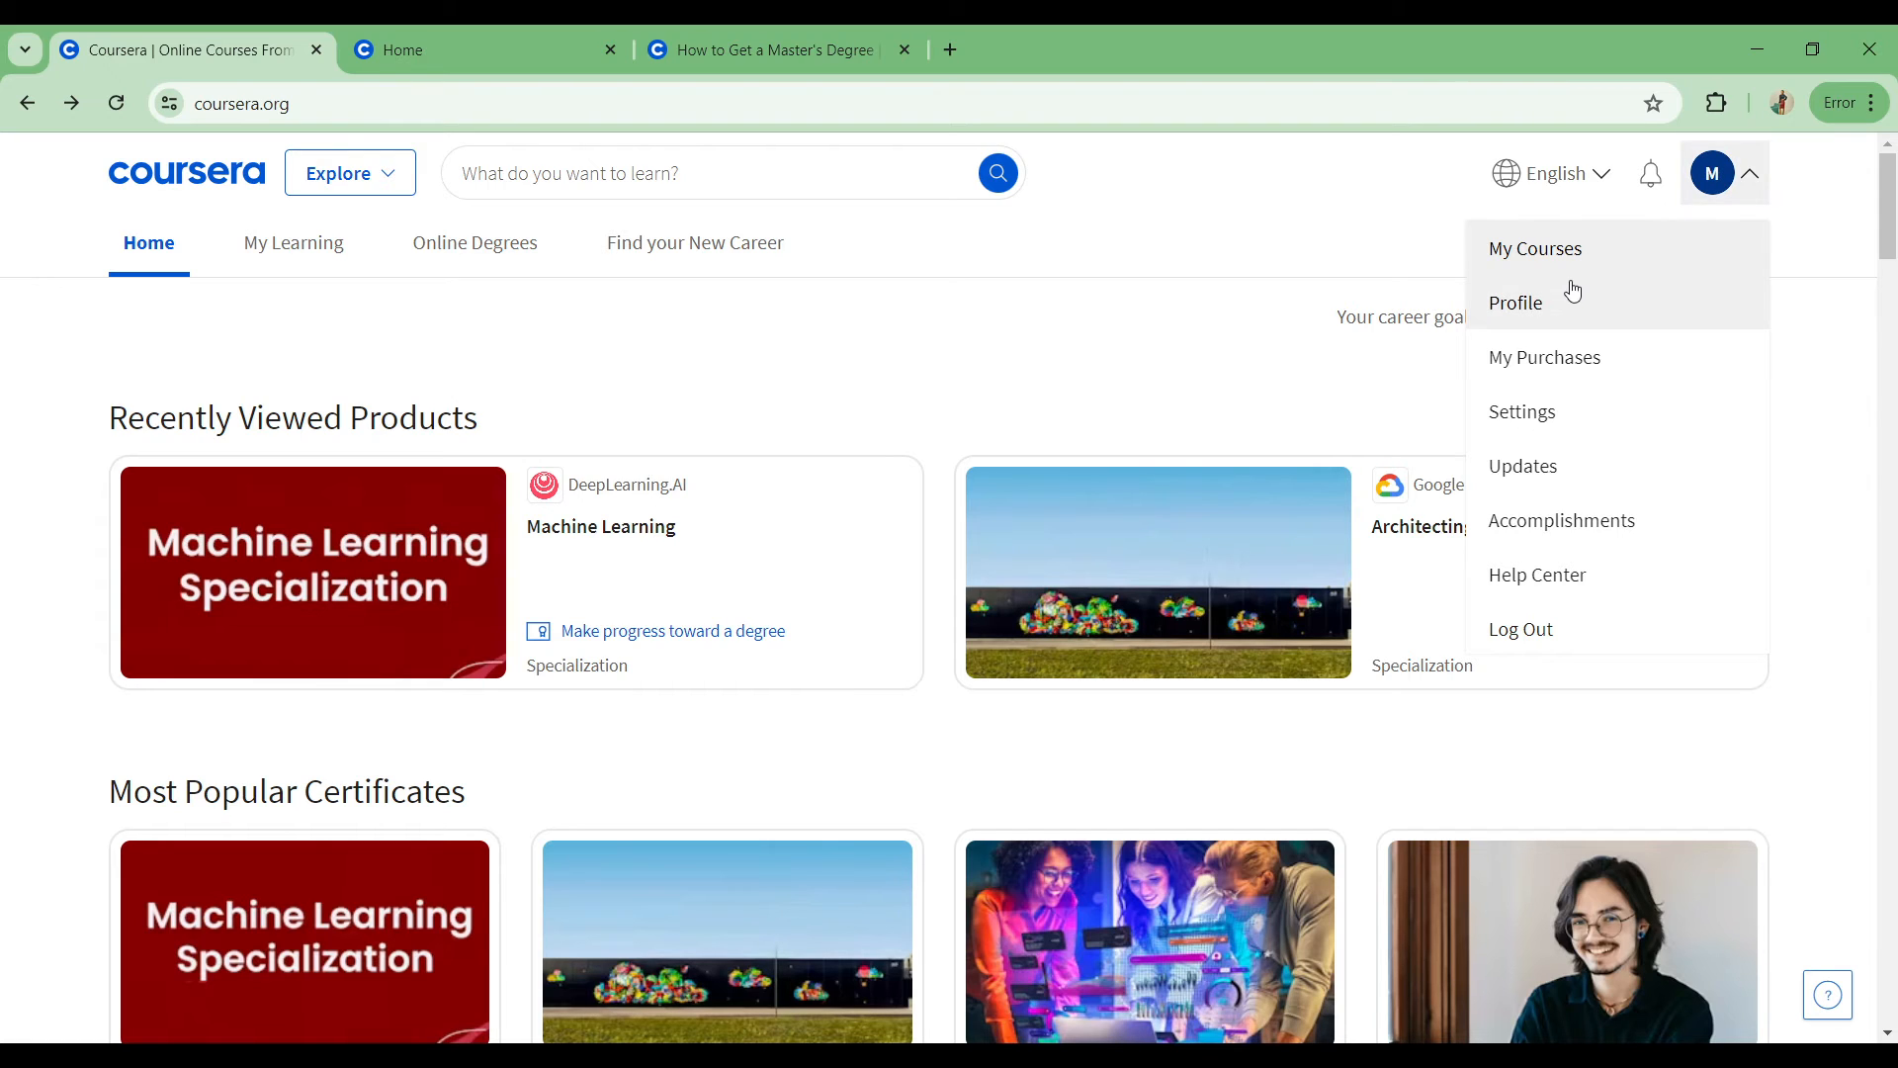
{"action": "mouse_move", "coordinate": [1544, 358]}
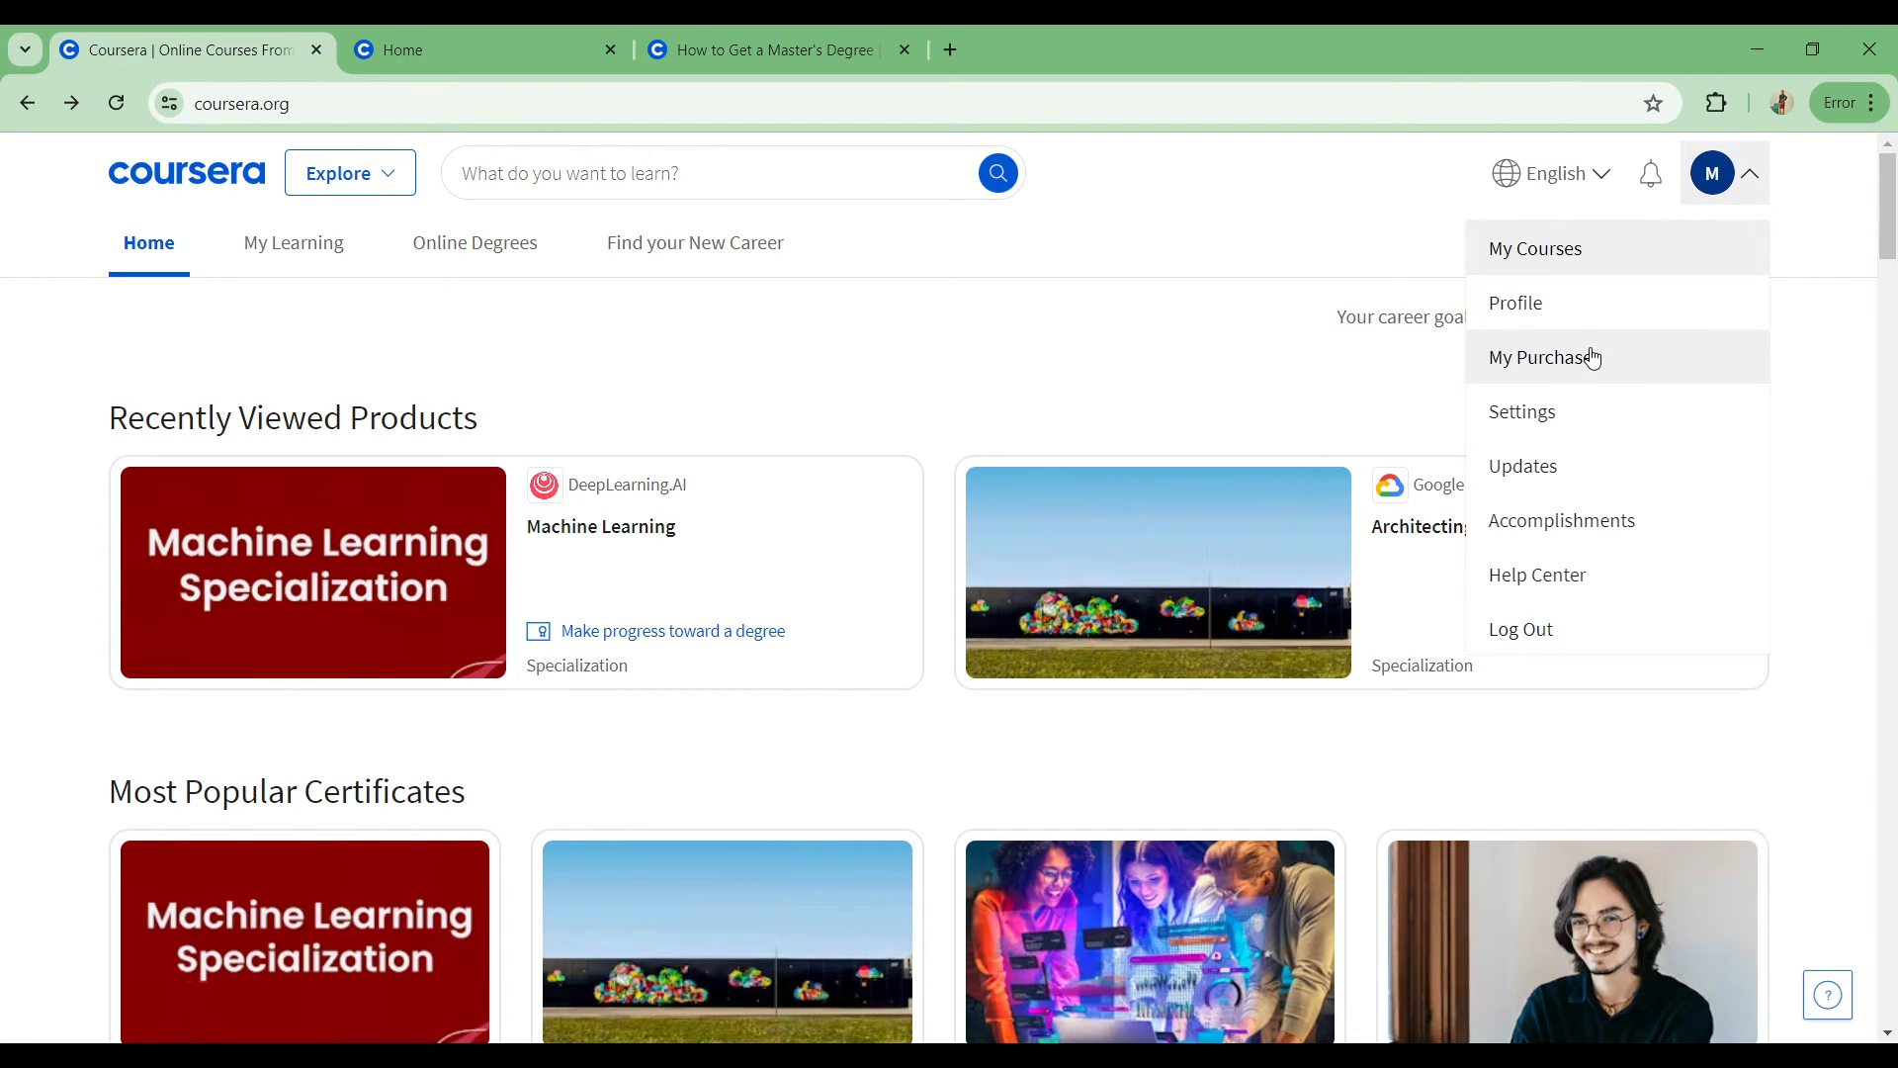
{"action": "mouse_move", "coordinate": [1581, 520]}
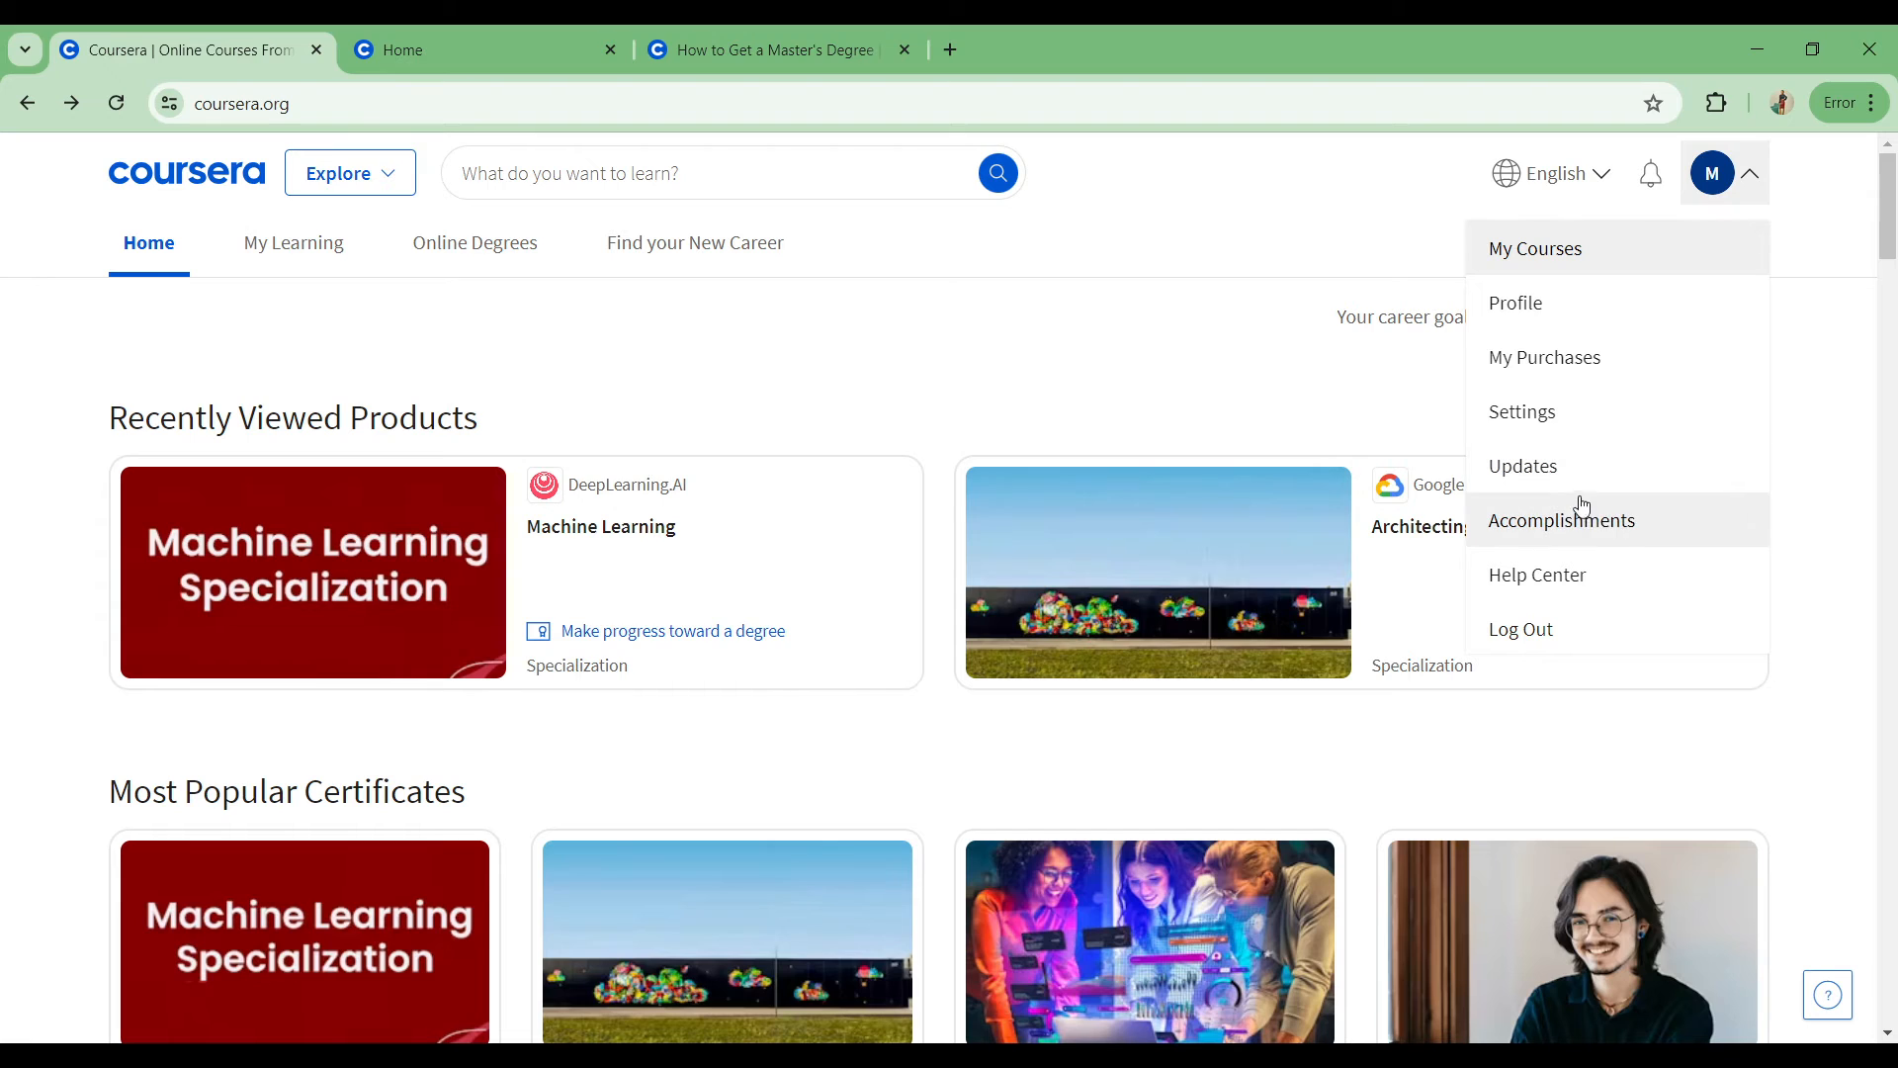
{"action": "mouse_move", "coordinate": [1528, 629]}
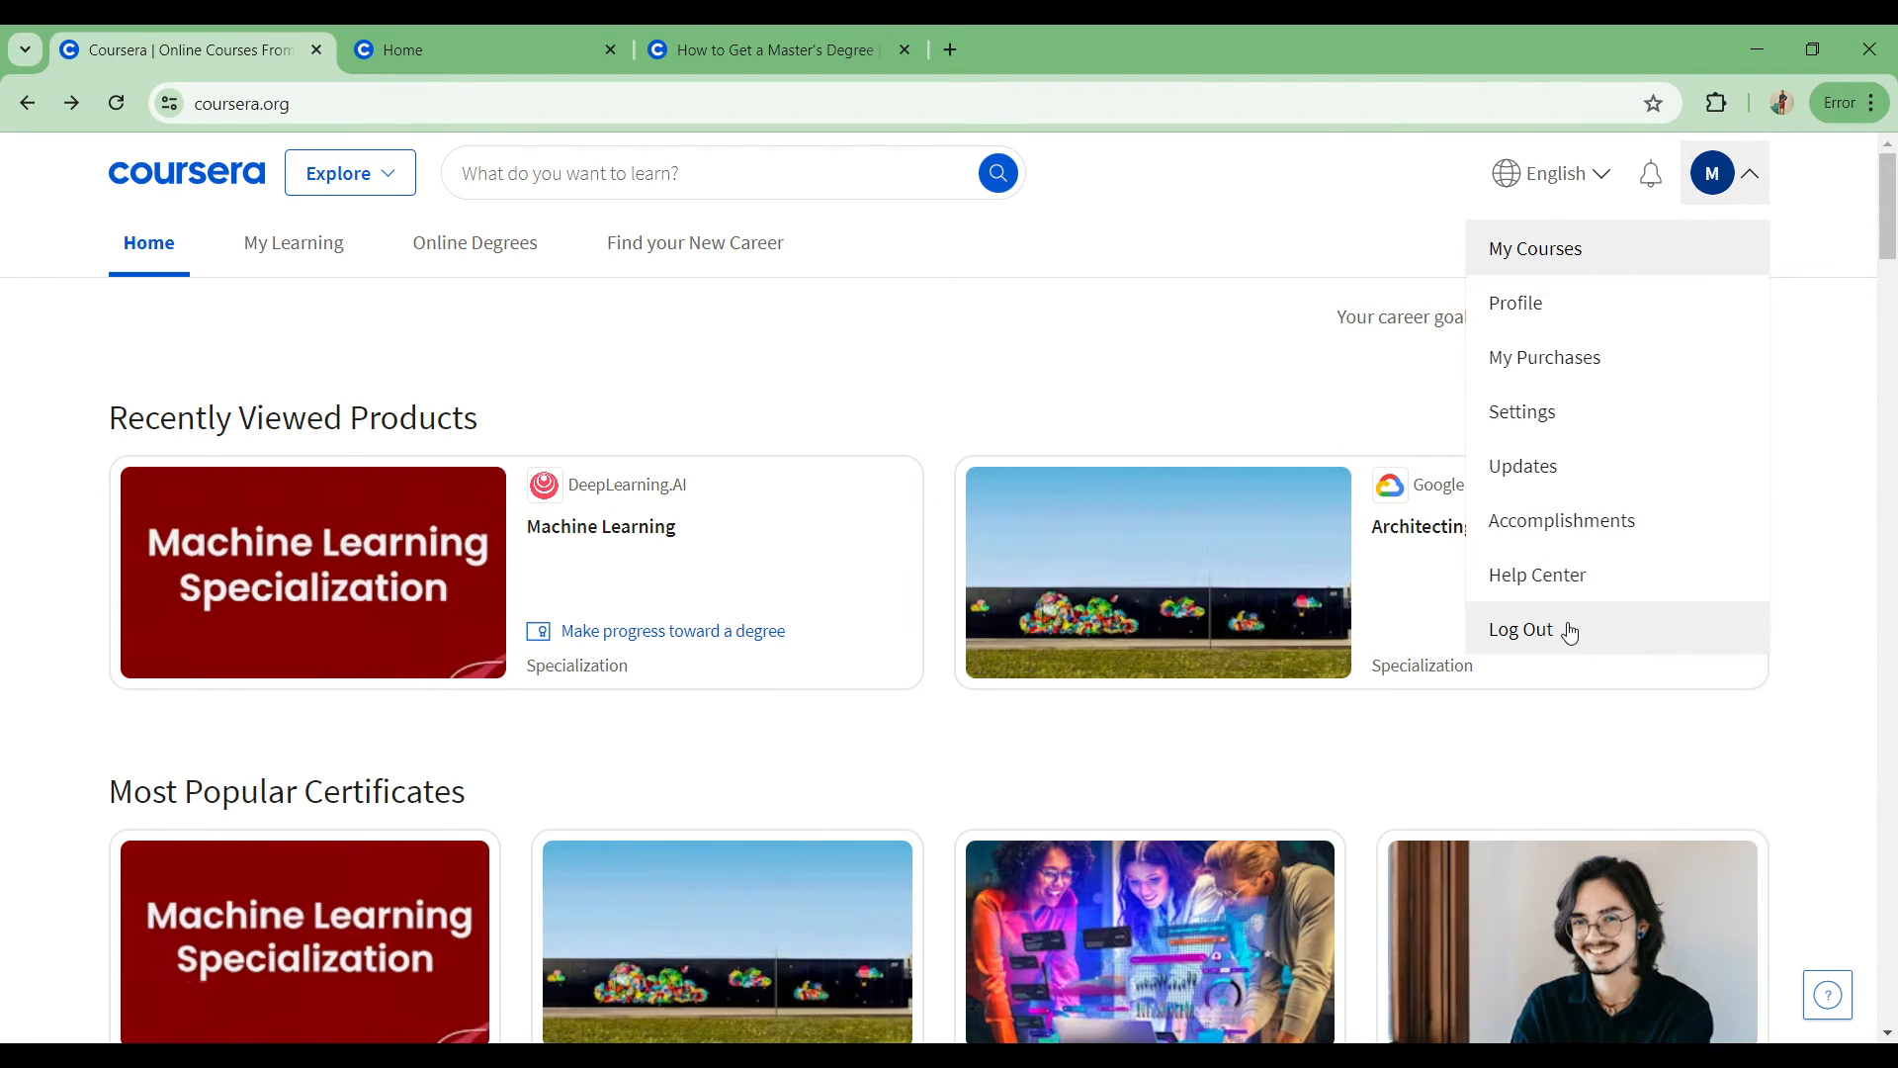
{"action": "mouse_move", "coordinate": [1554, 421]}
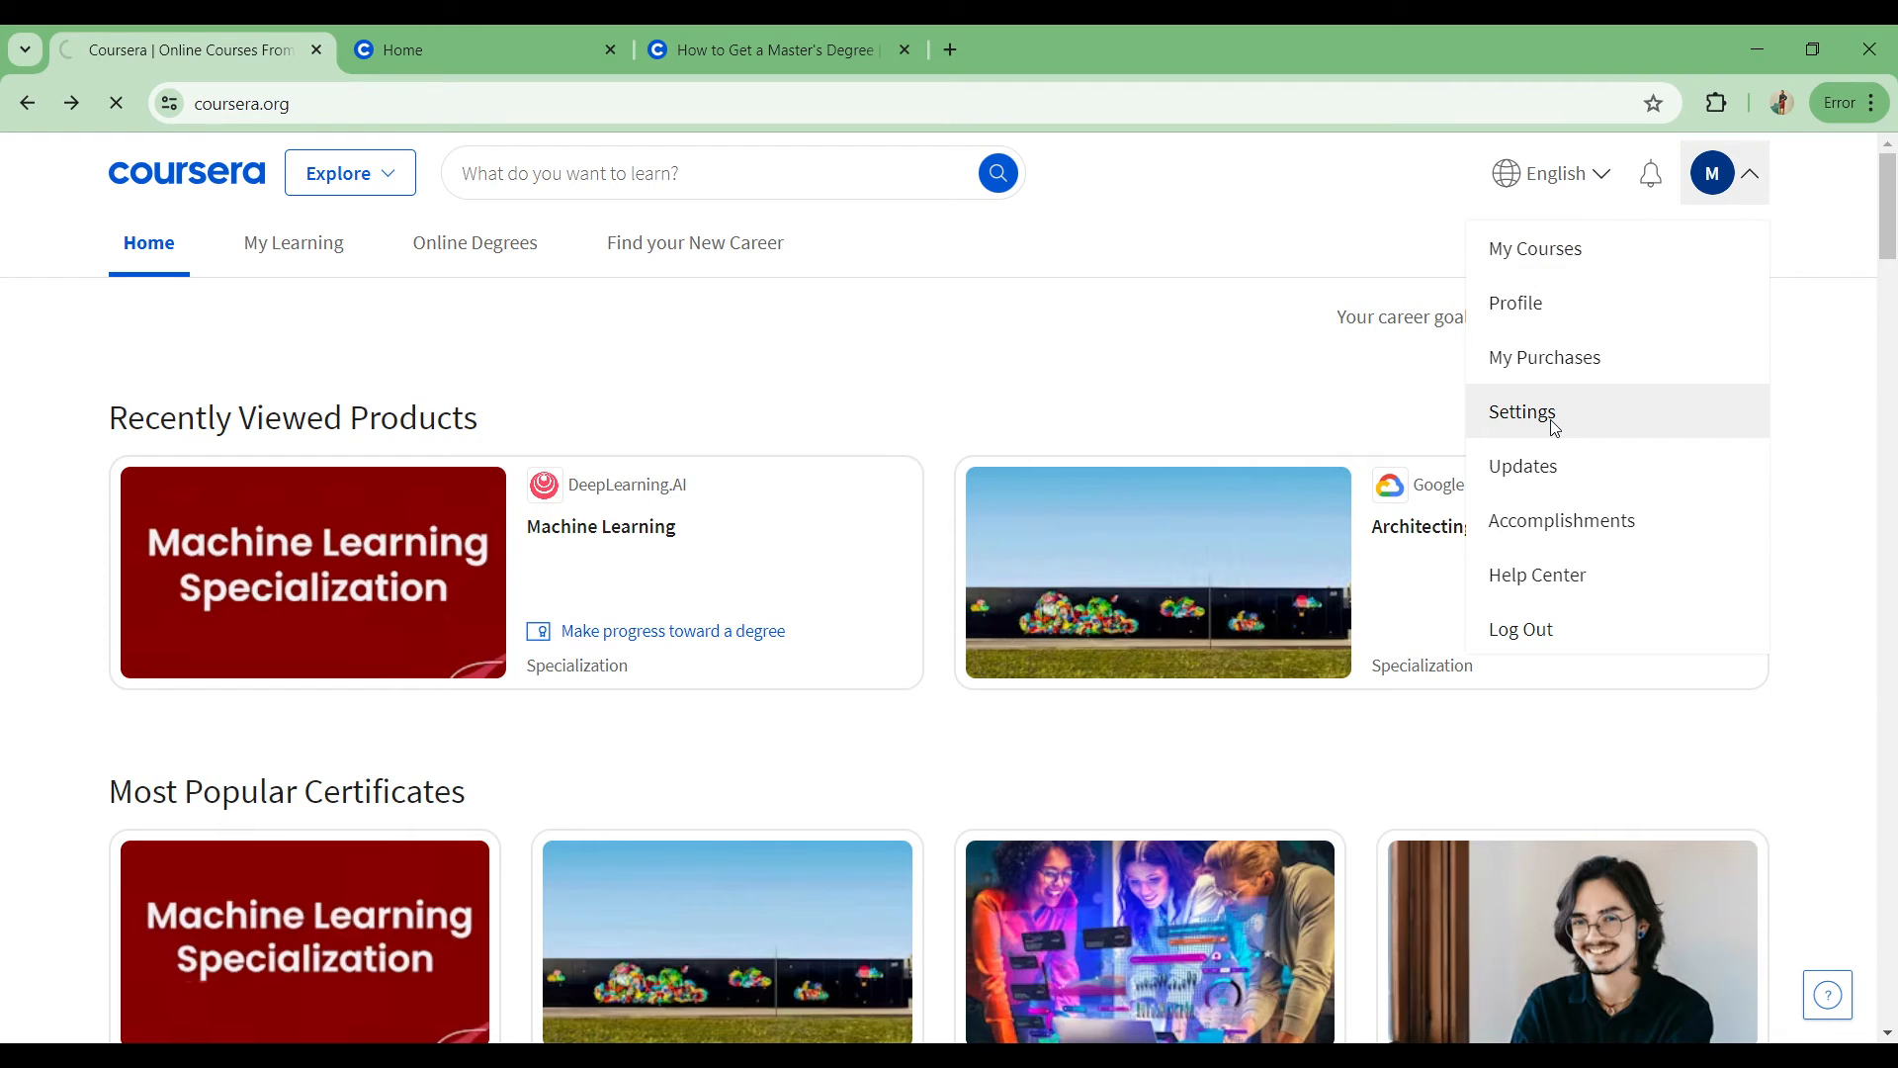
Step: Go to Account settings from the menu, showing name, email, timezone and Name Verification
{"action": "left_click", "coordinate": [1523, 411]}
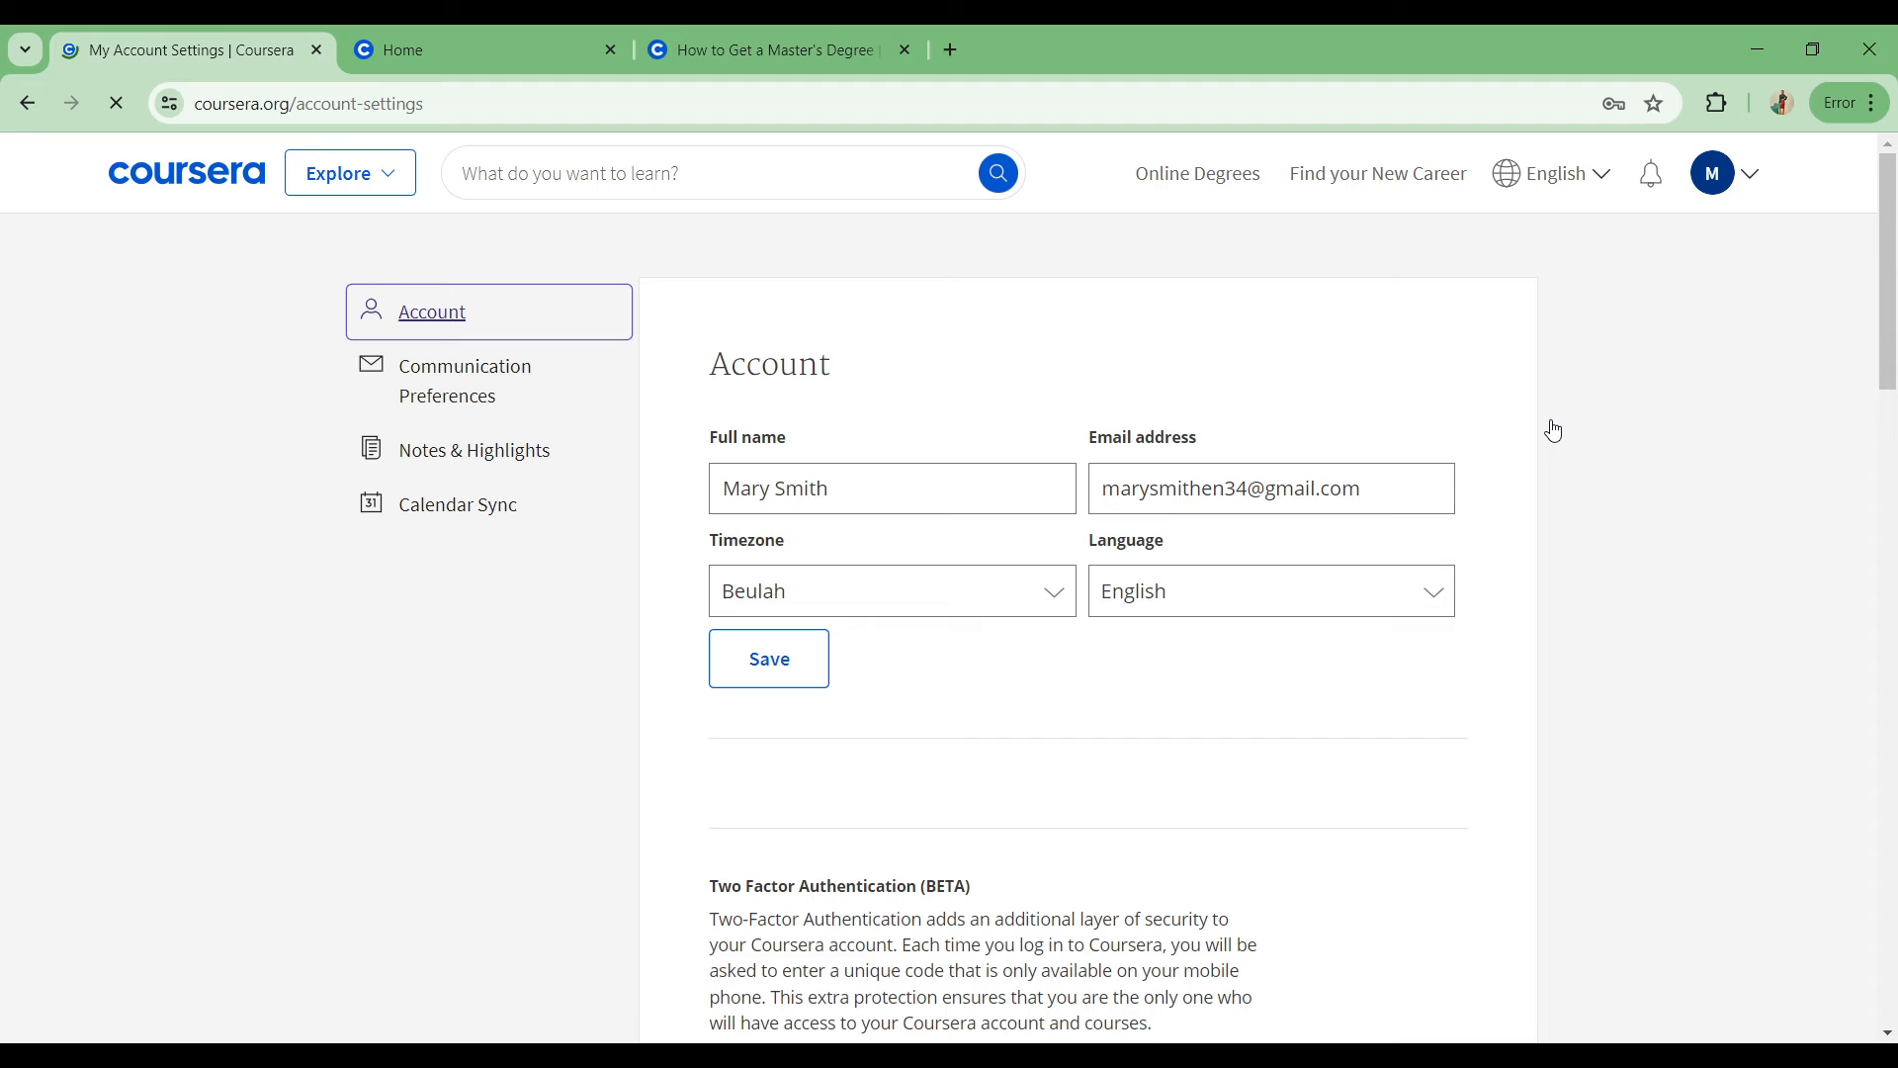
{"action": "mouse_move", "coordinate": [1034, 409]}
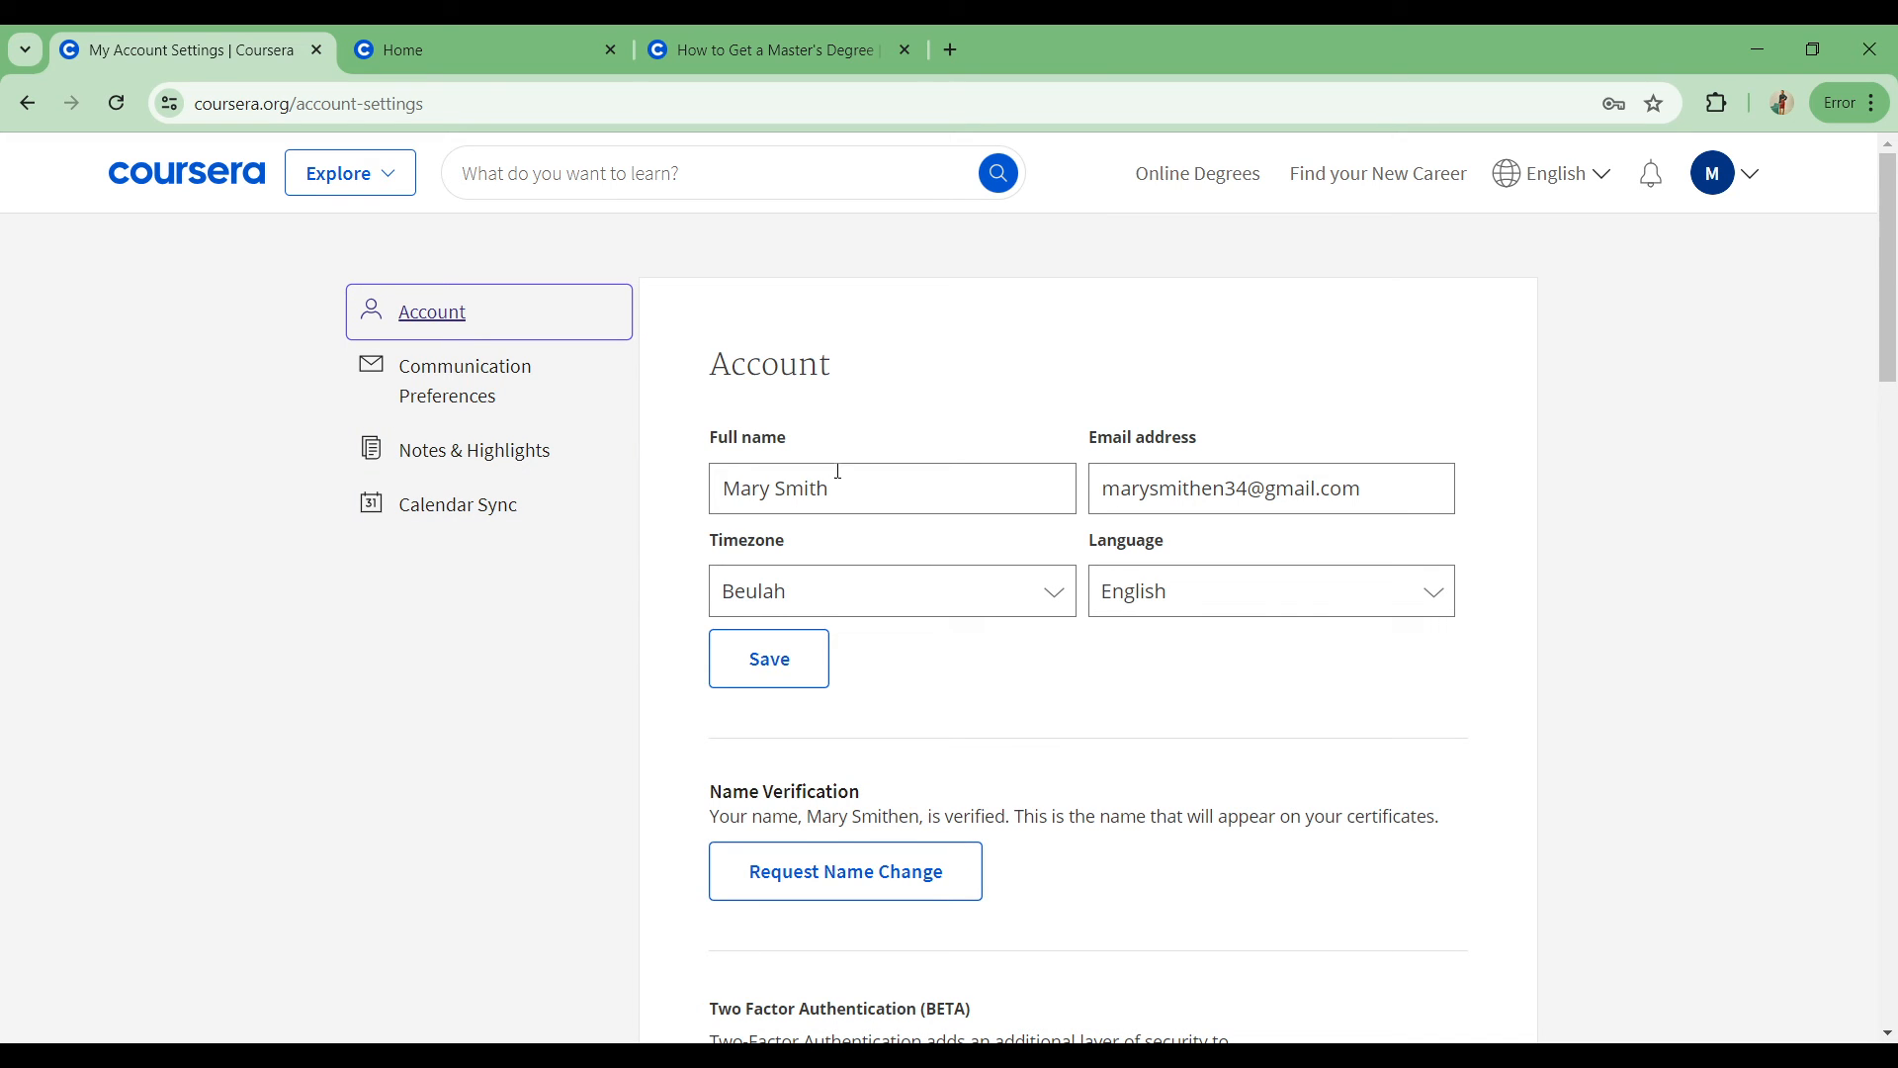
{"action": "mouse_move", "coordinate": [937, 581]}
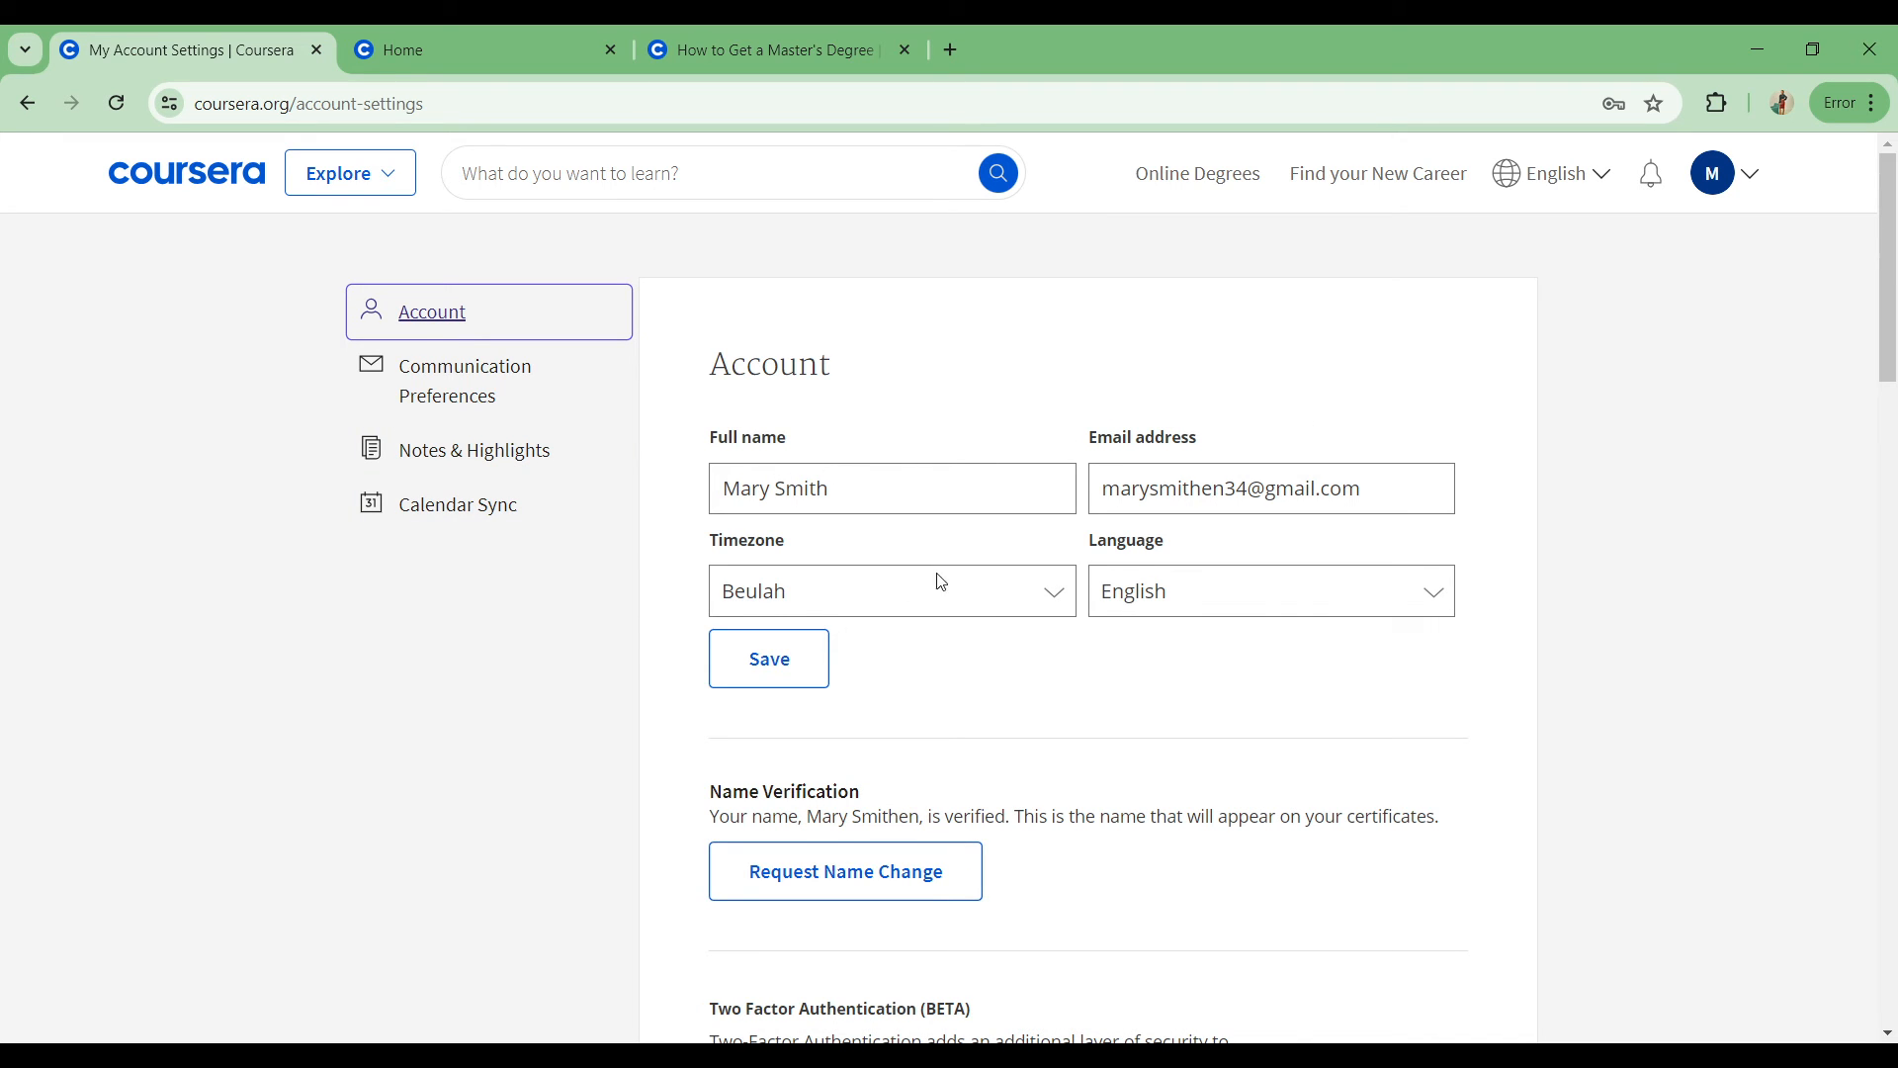
{"action": "mouse_move", "coordinate": [905, 627]}
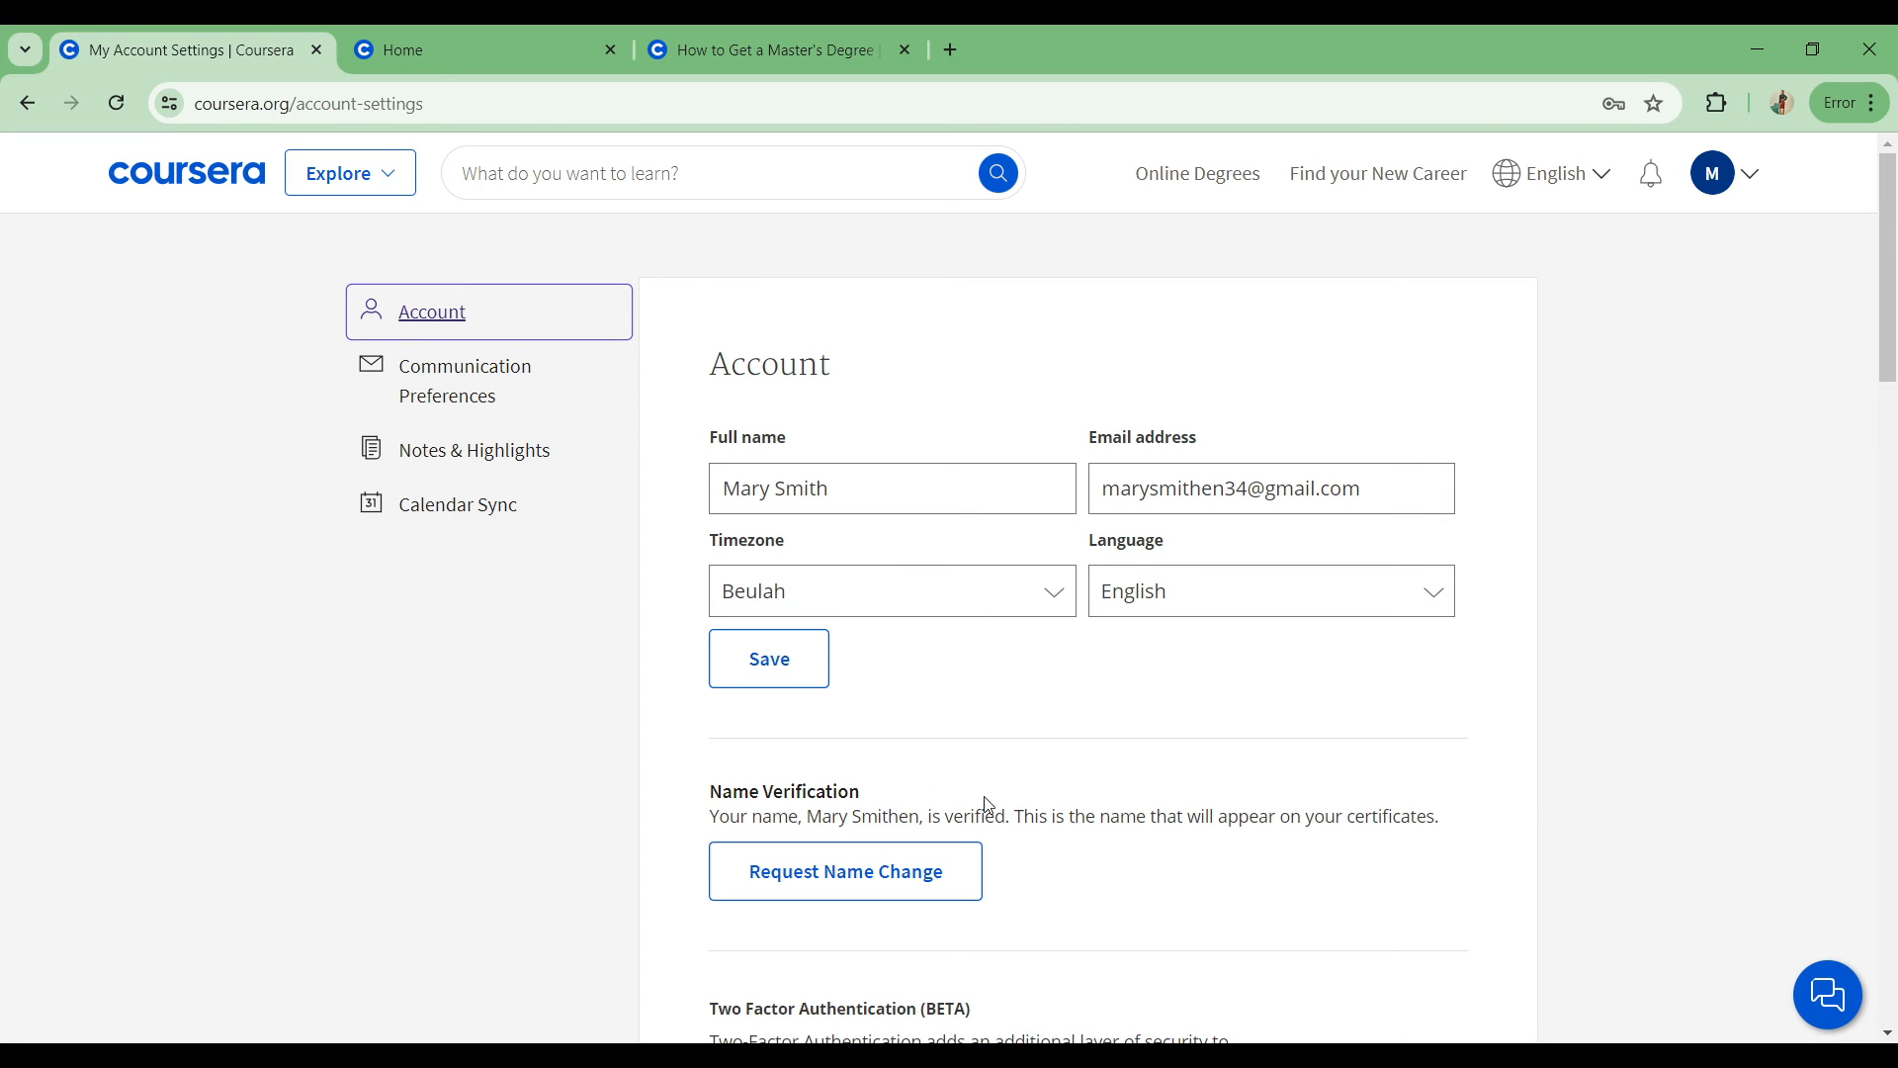
{"action": "left_click", "coordinate": [462, 379]}
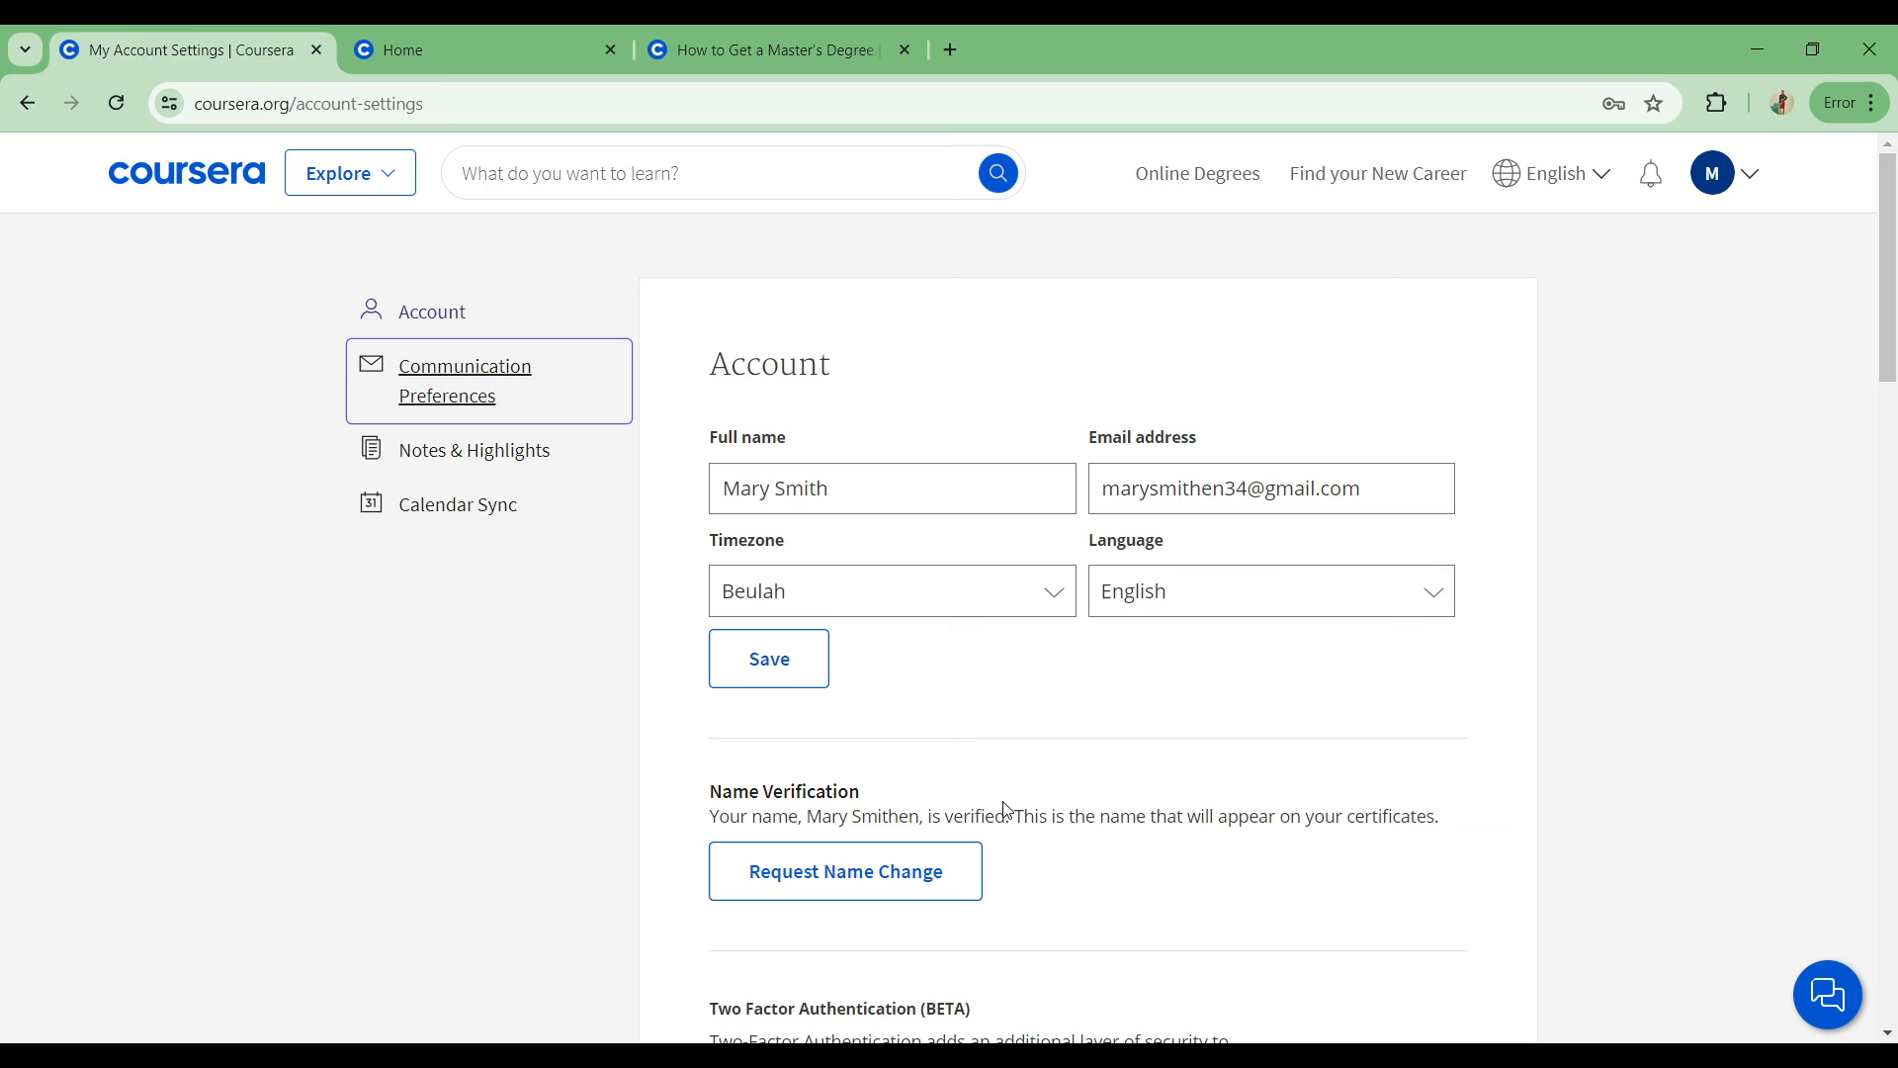
{"action": "left_click", "coordinate": [472, 449]}
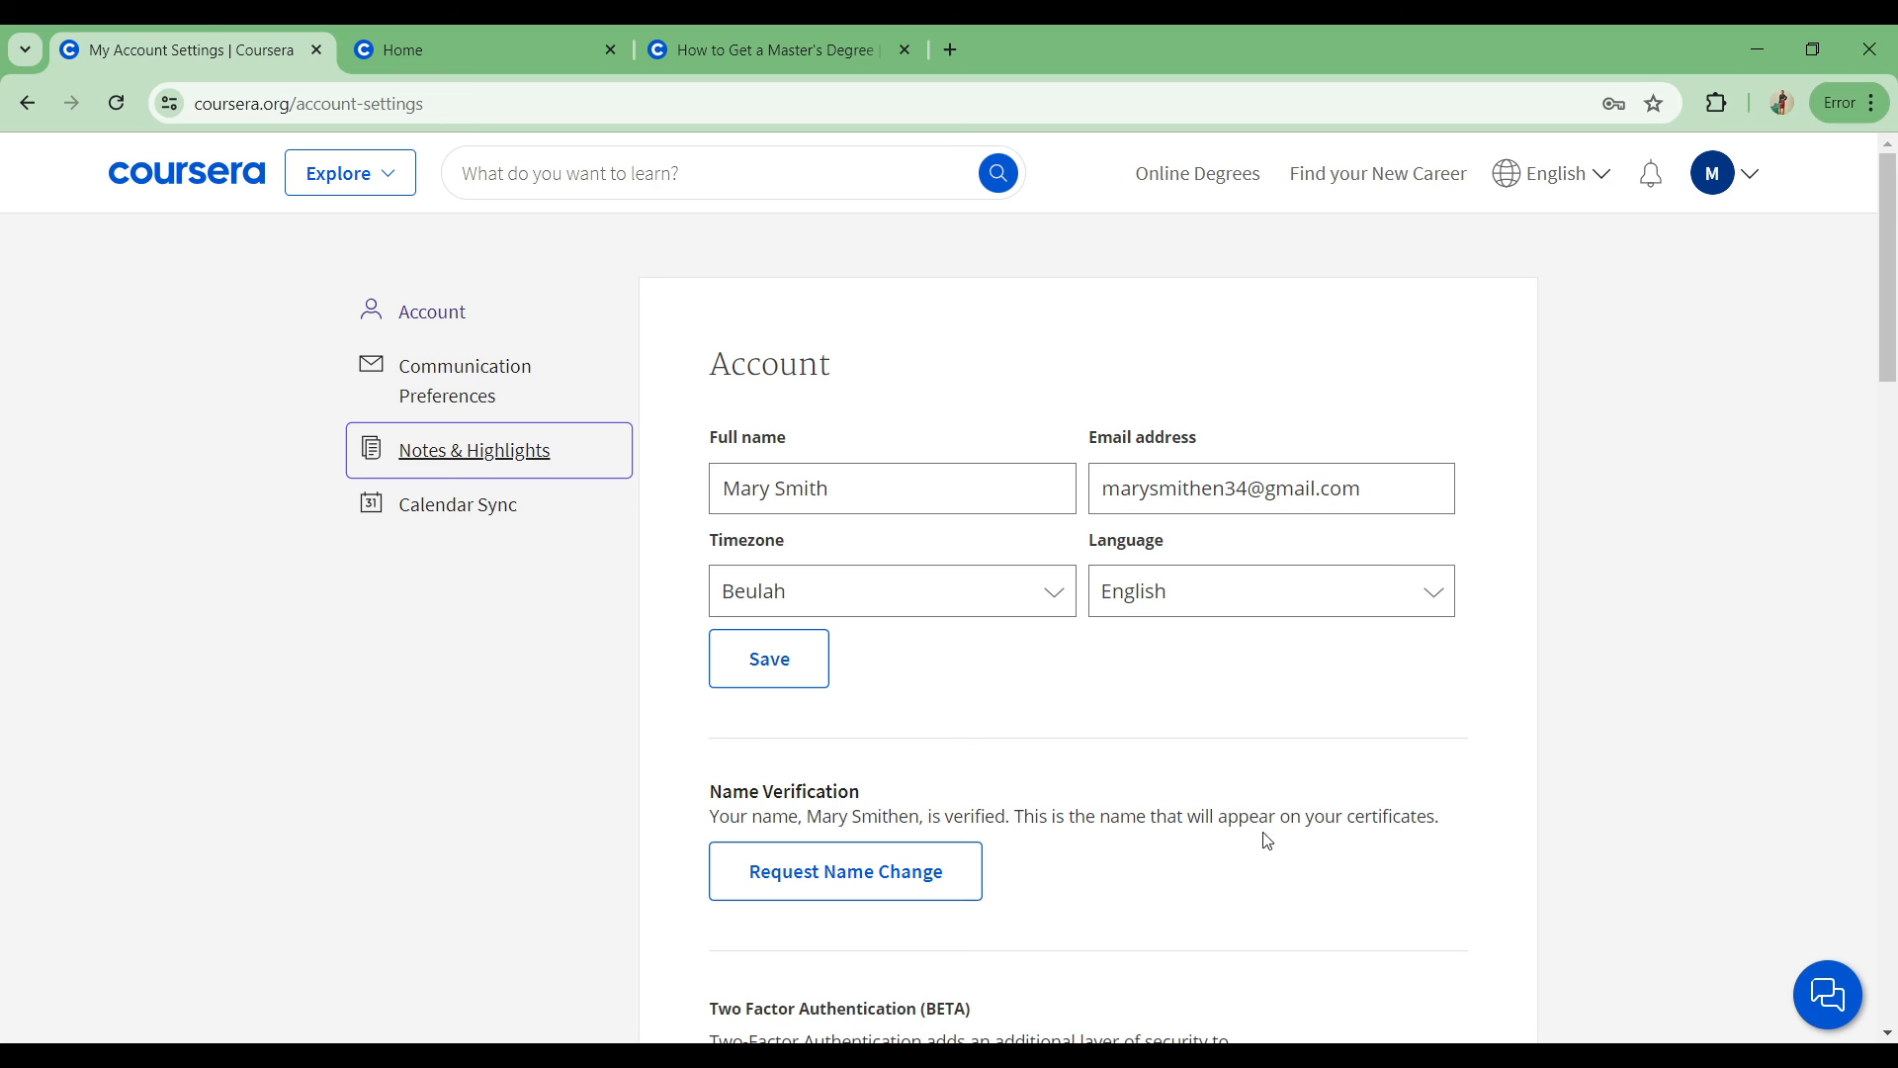
{"action": "mouse_move", "coordinate": [1469, 829]}
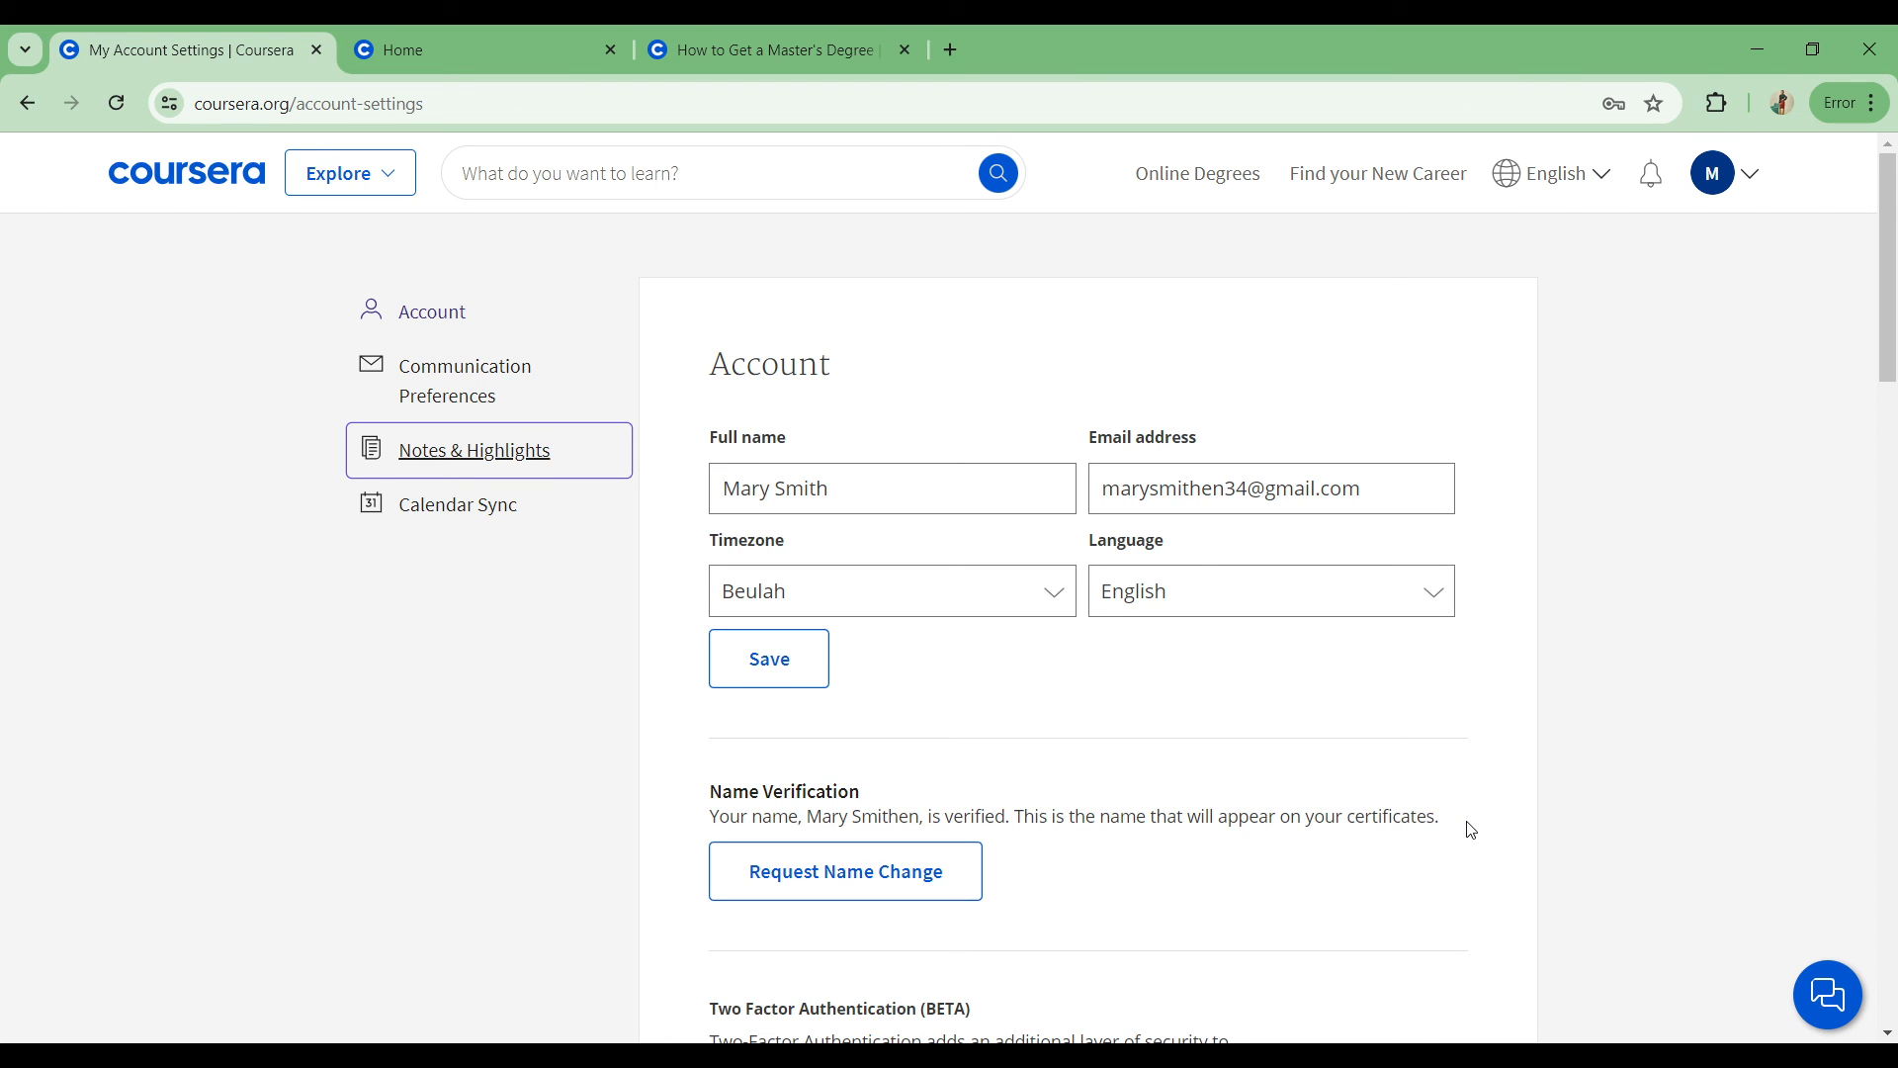
{"action": "mouse_move", "coordinate": [1199, 882]}
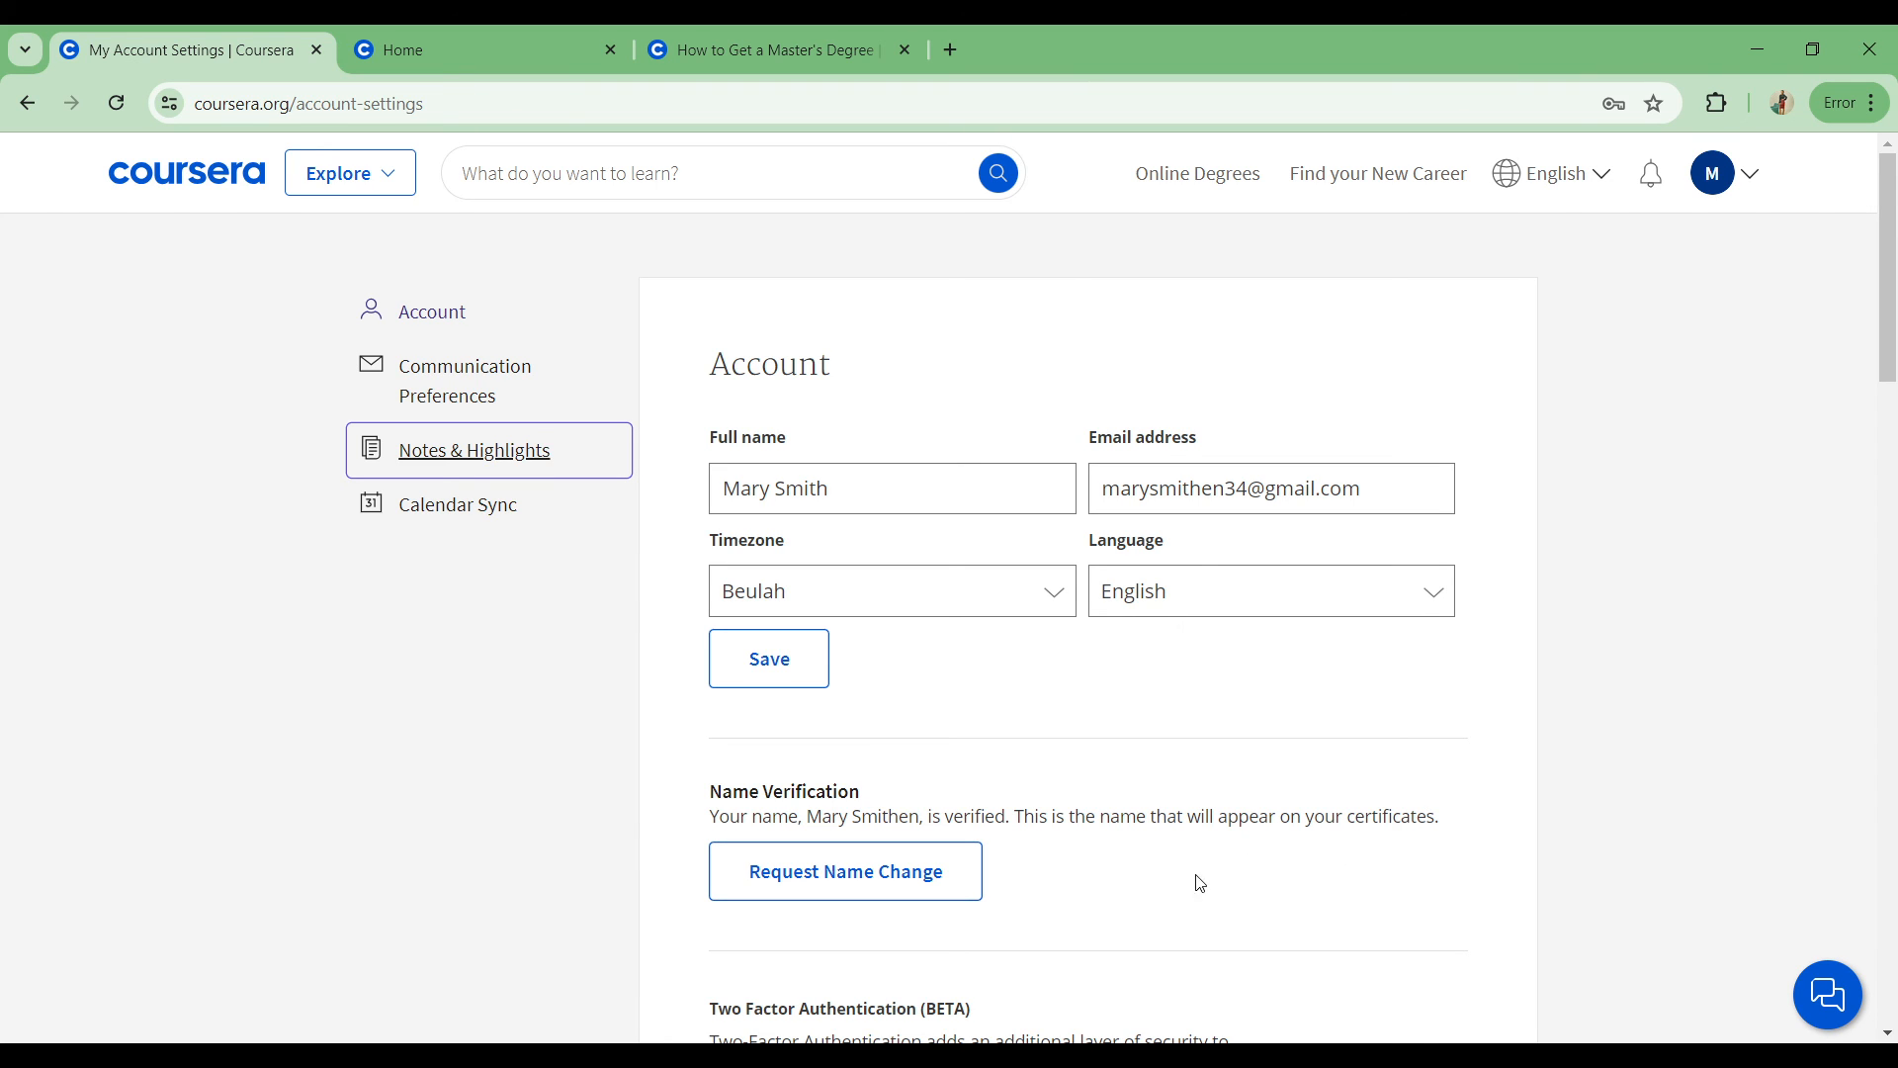
{"action": "mouse_move", "coordinate": [845, 870]}
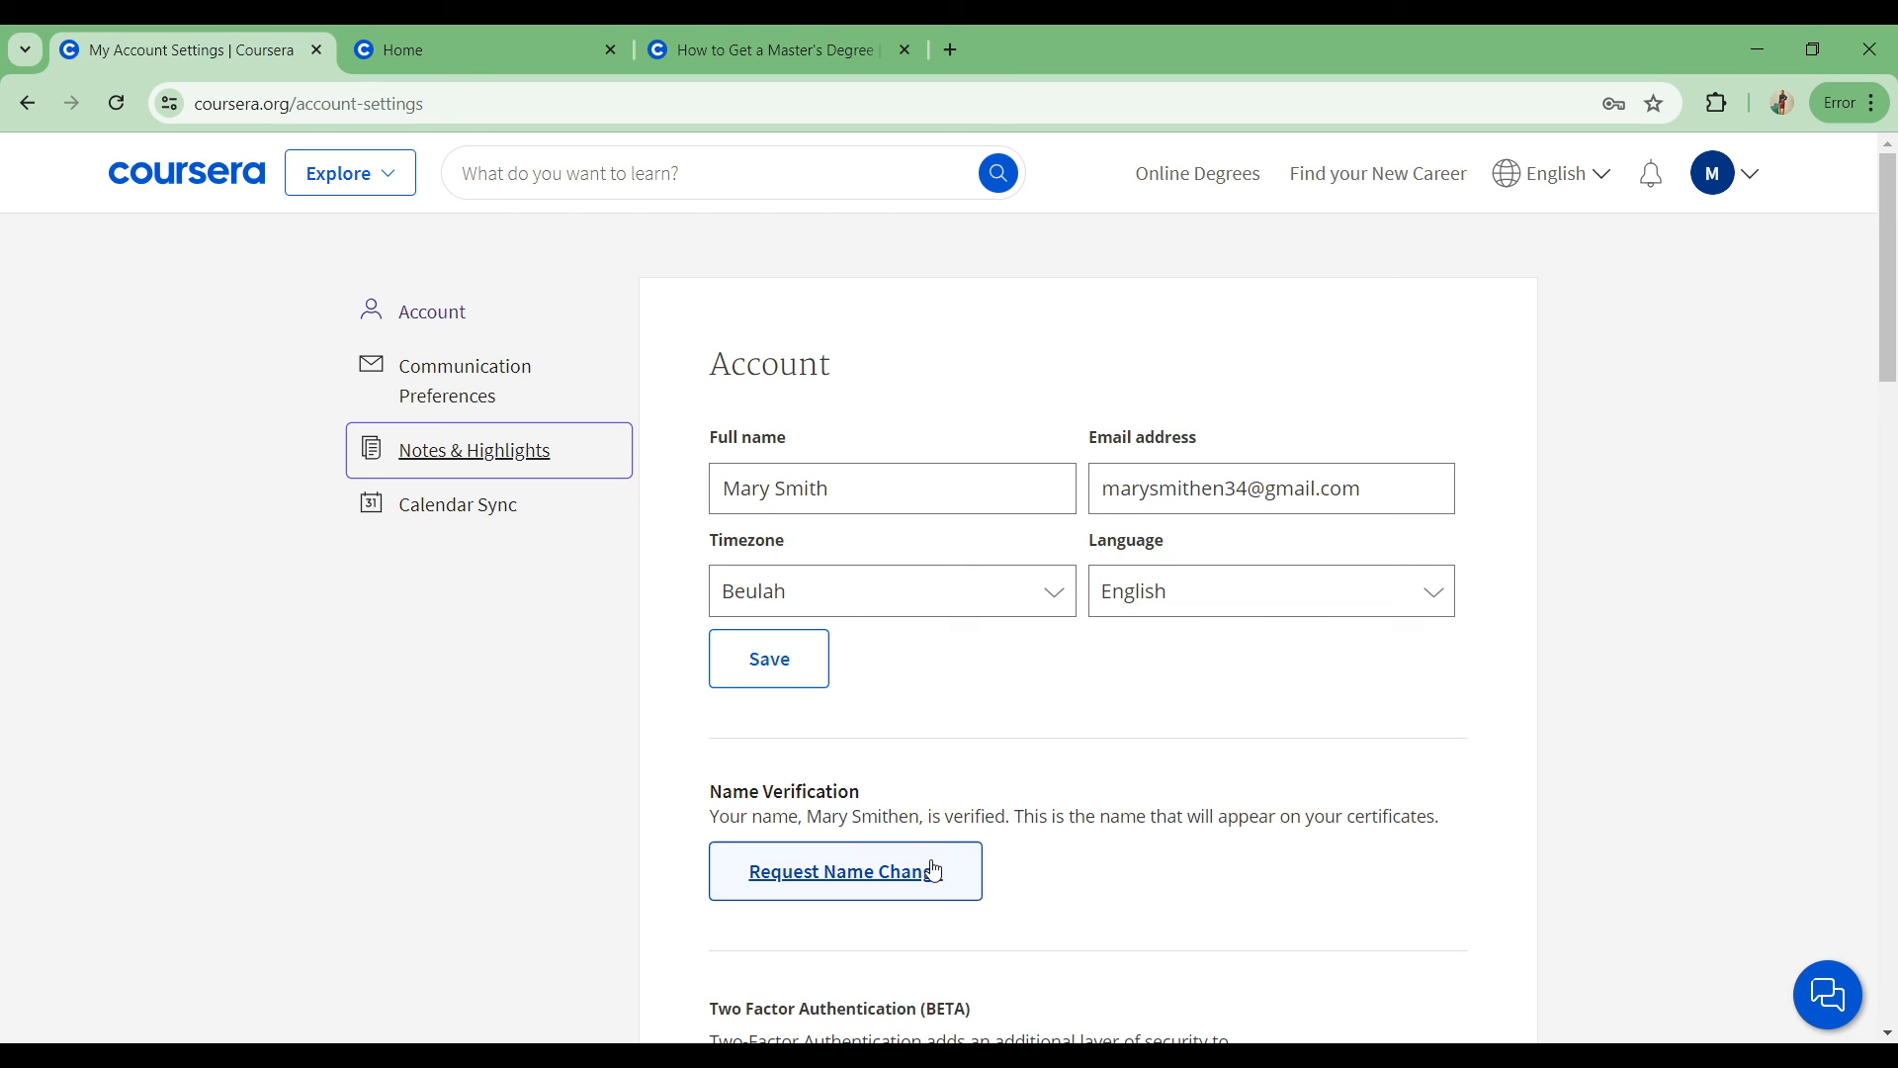